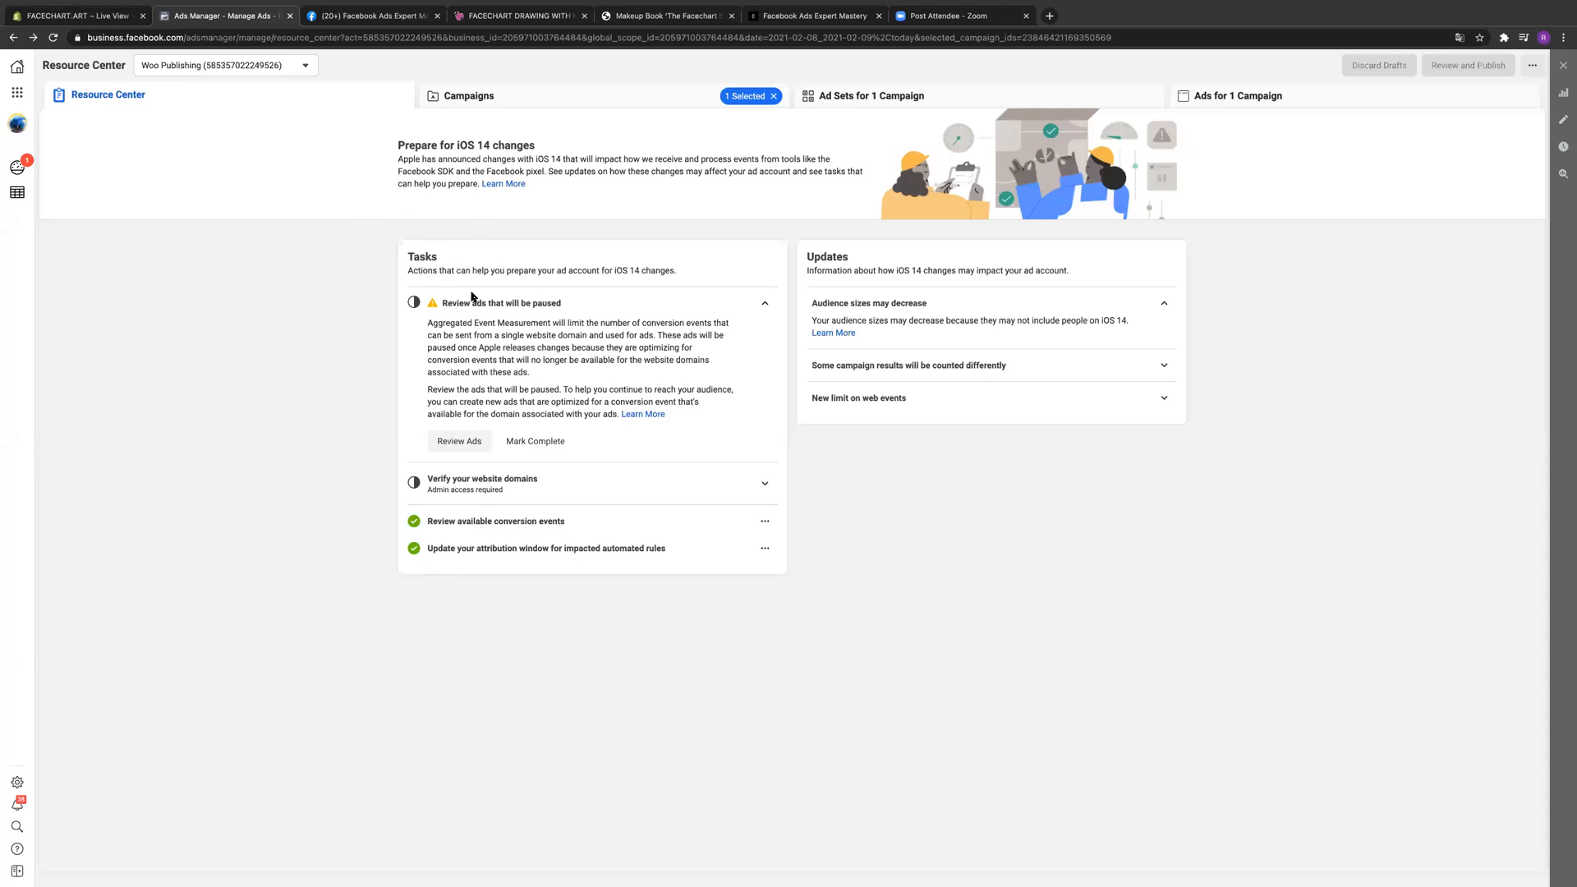
pyautogui.moveTo(490, 309)
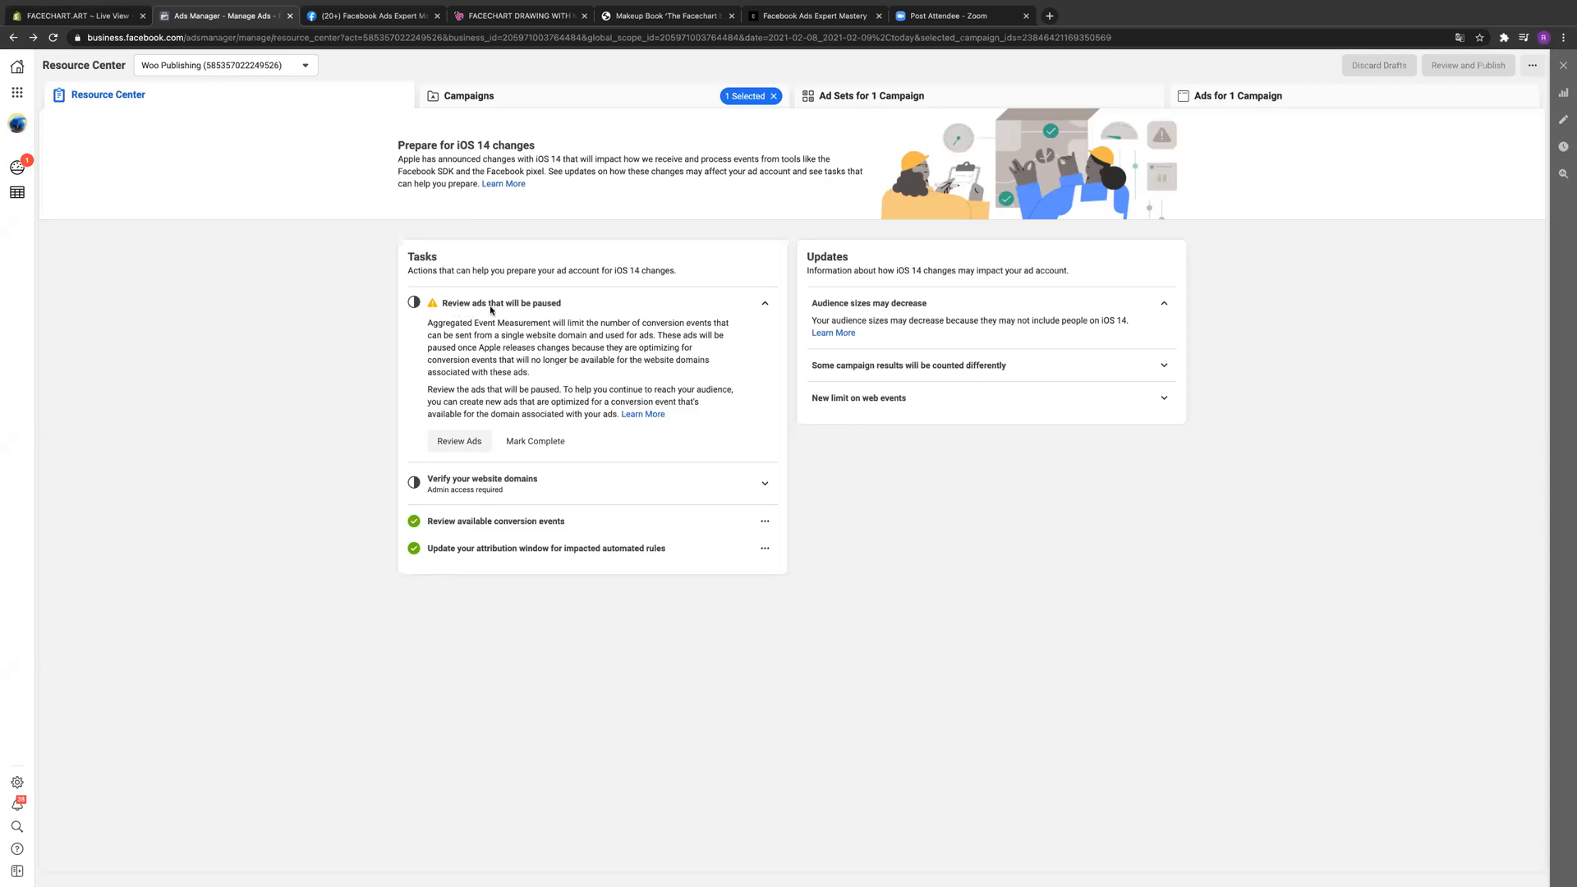
pyautogui.moveTo(549, 366)
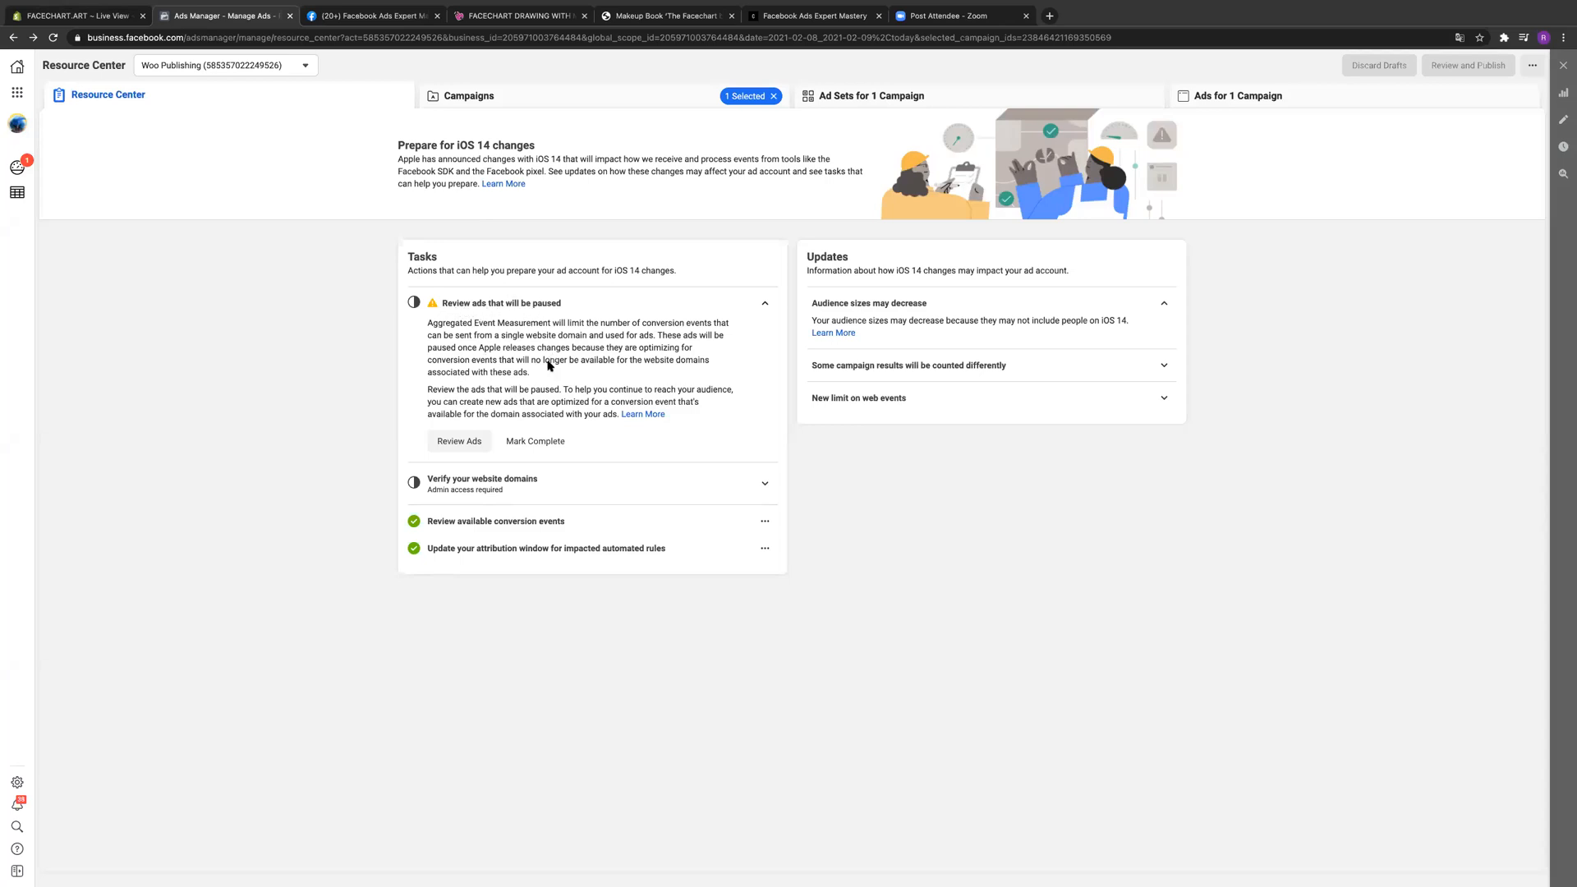
pyautogui.moveTo(479, 439)
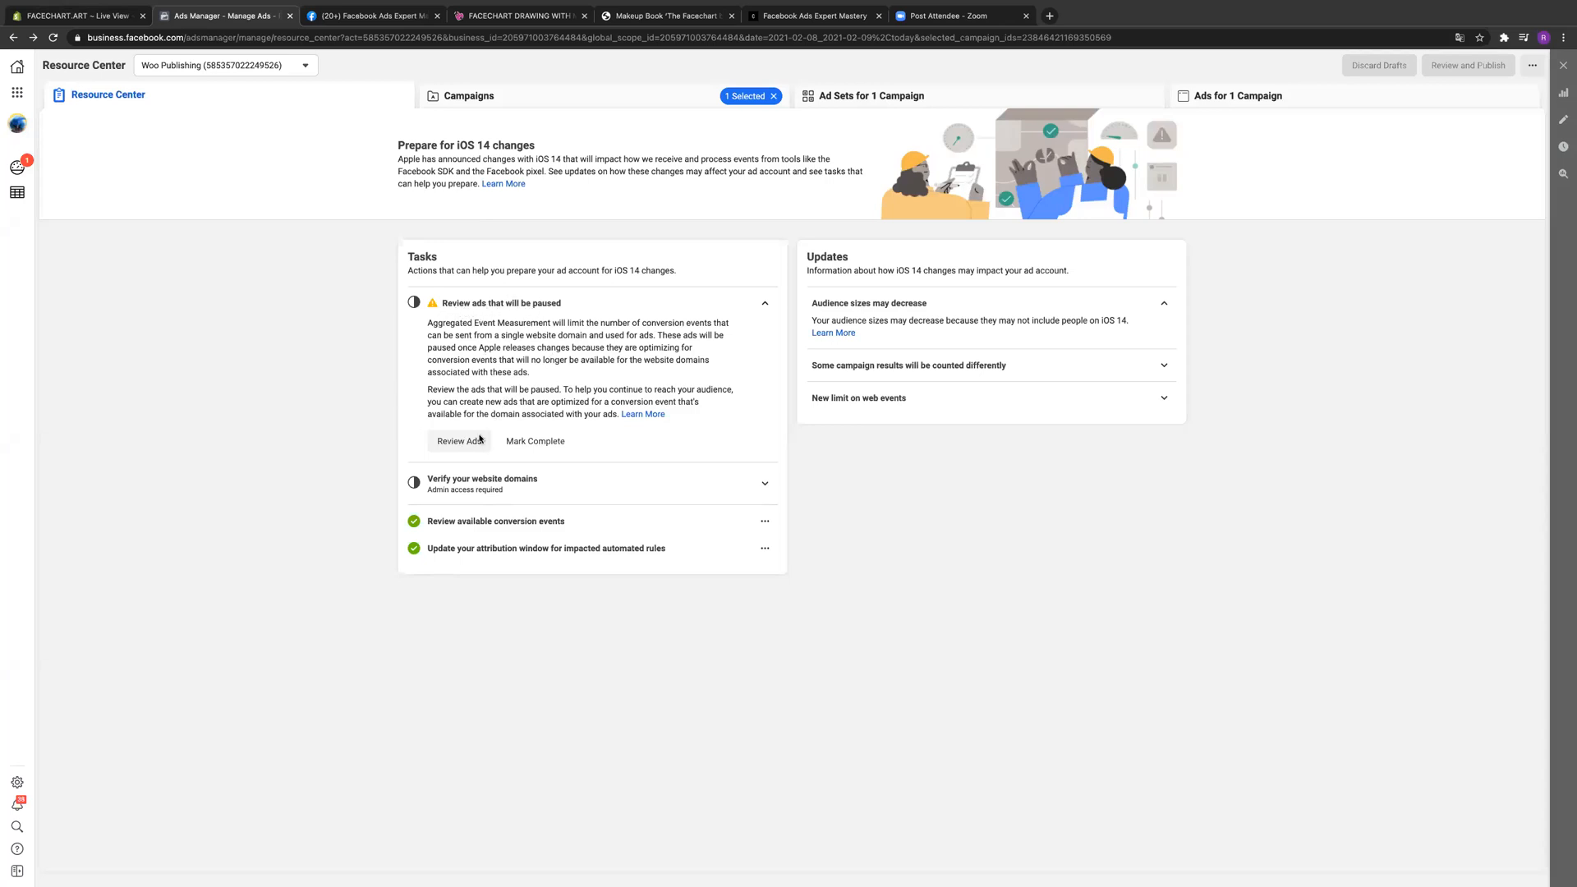
# Step: Open the squeeze 6hrs video ad for editing and scroll to its website-event pixel options
pyautogui.click(458, 440)
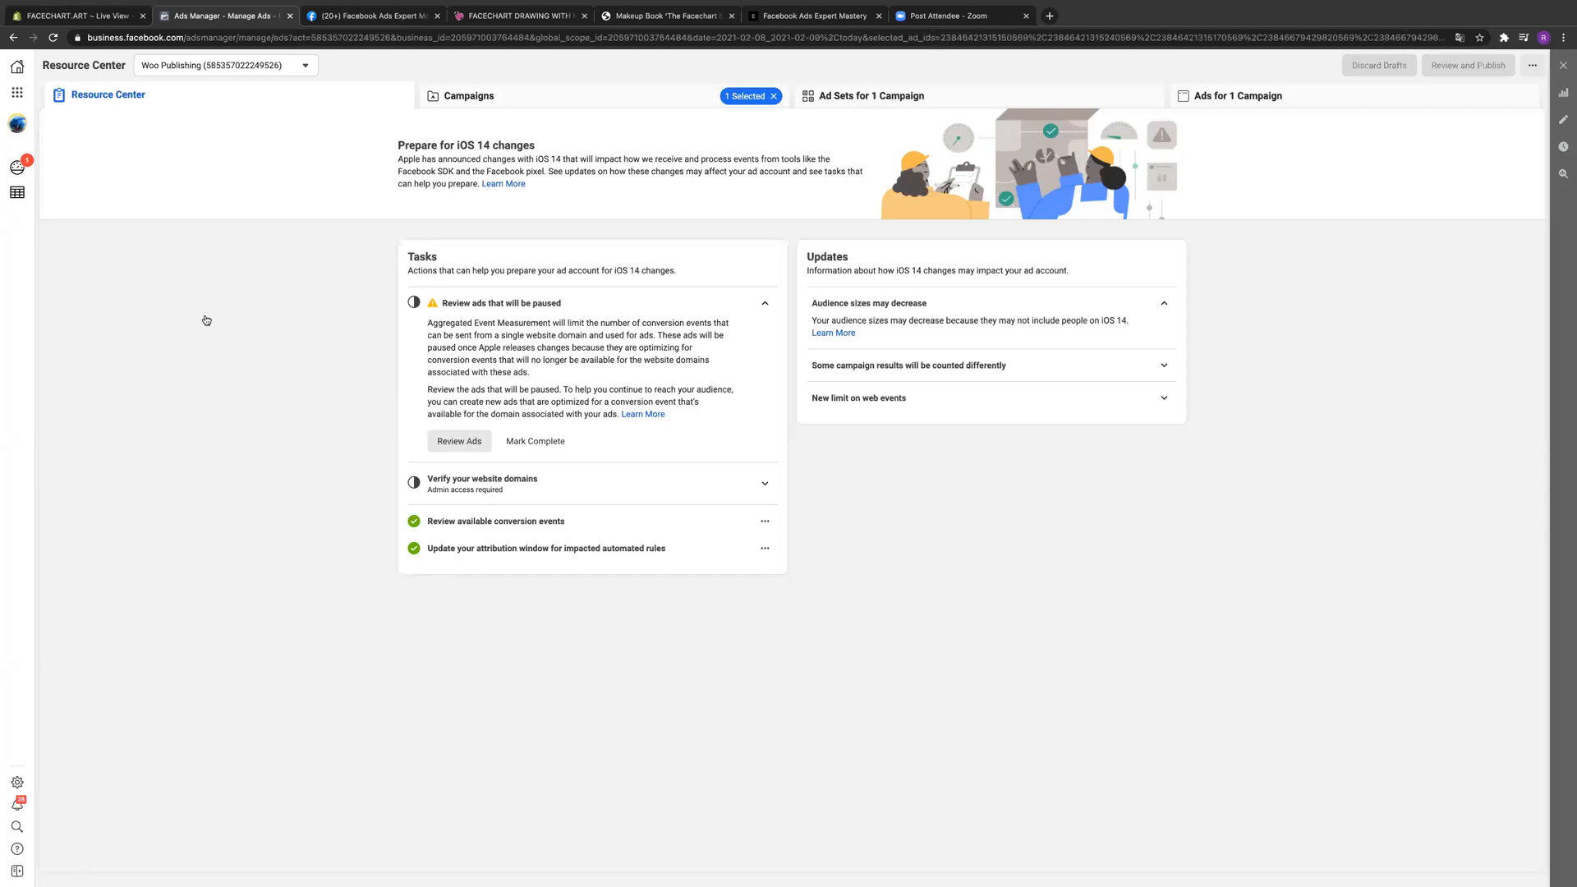
pyautogui.click(458, 440)
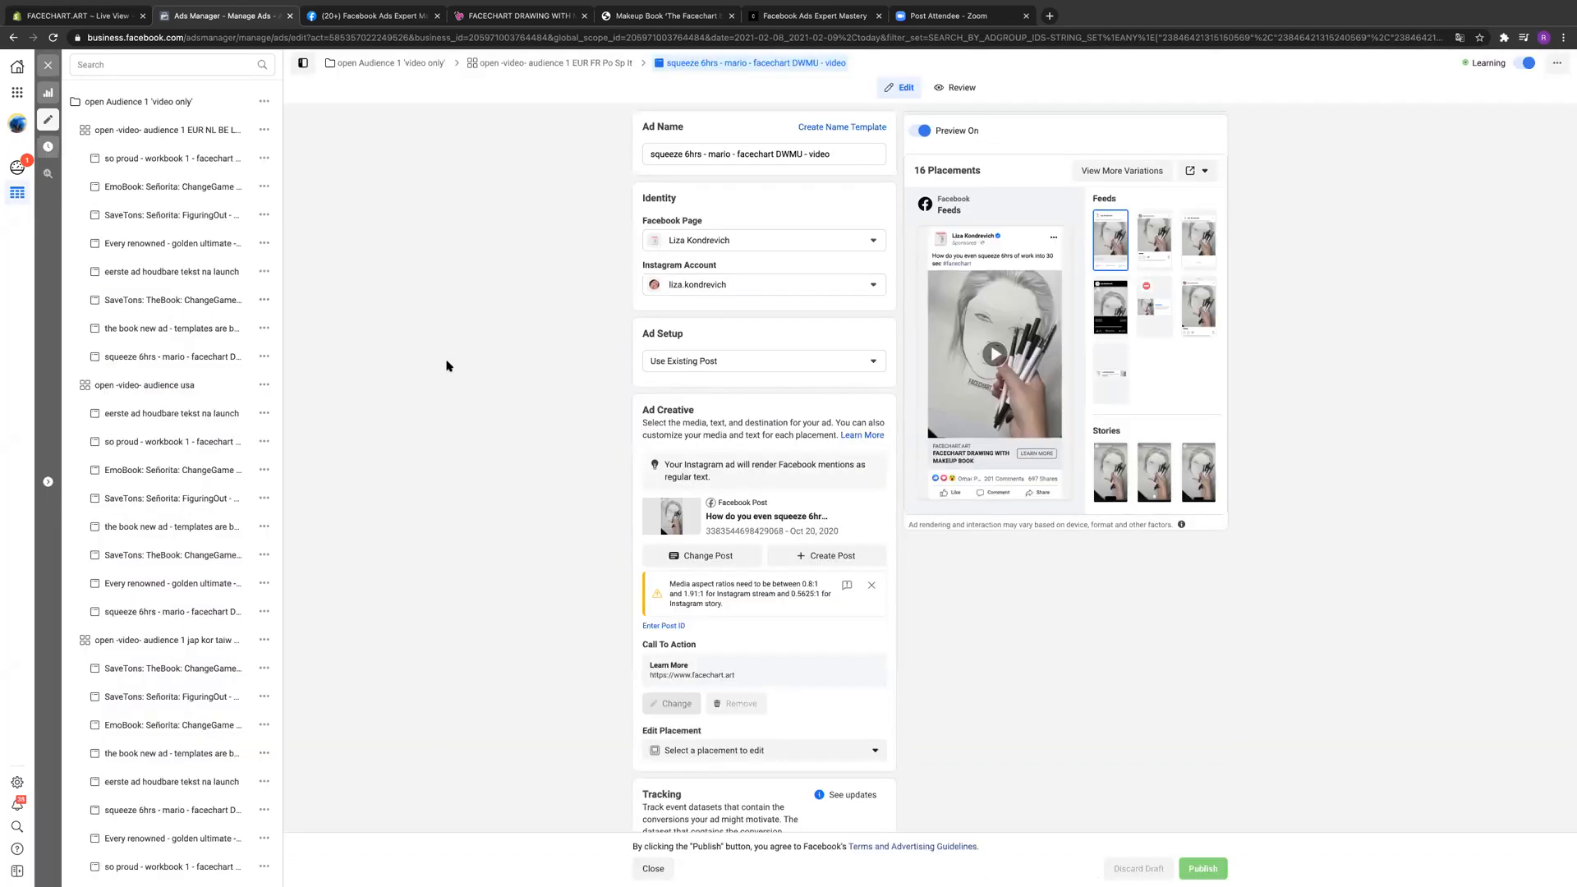
pyautogui.scroll(-3)
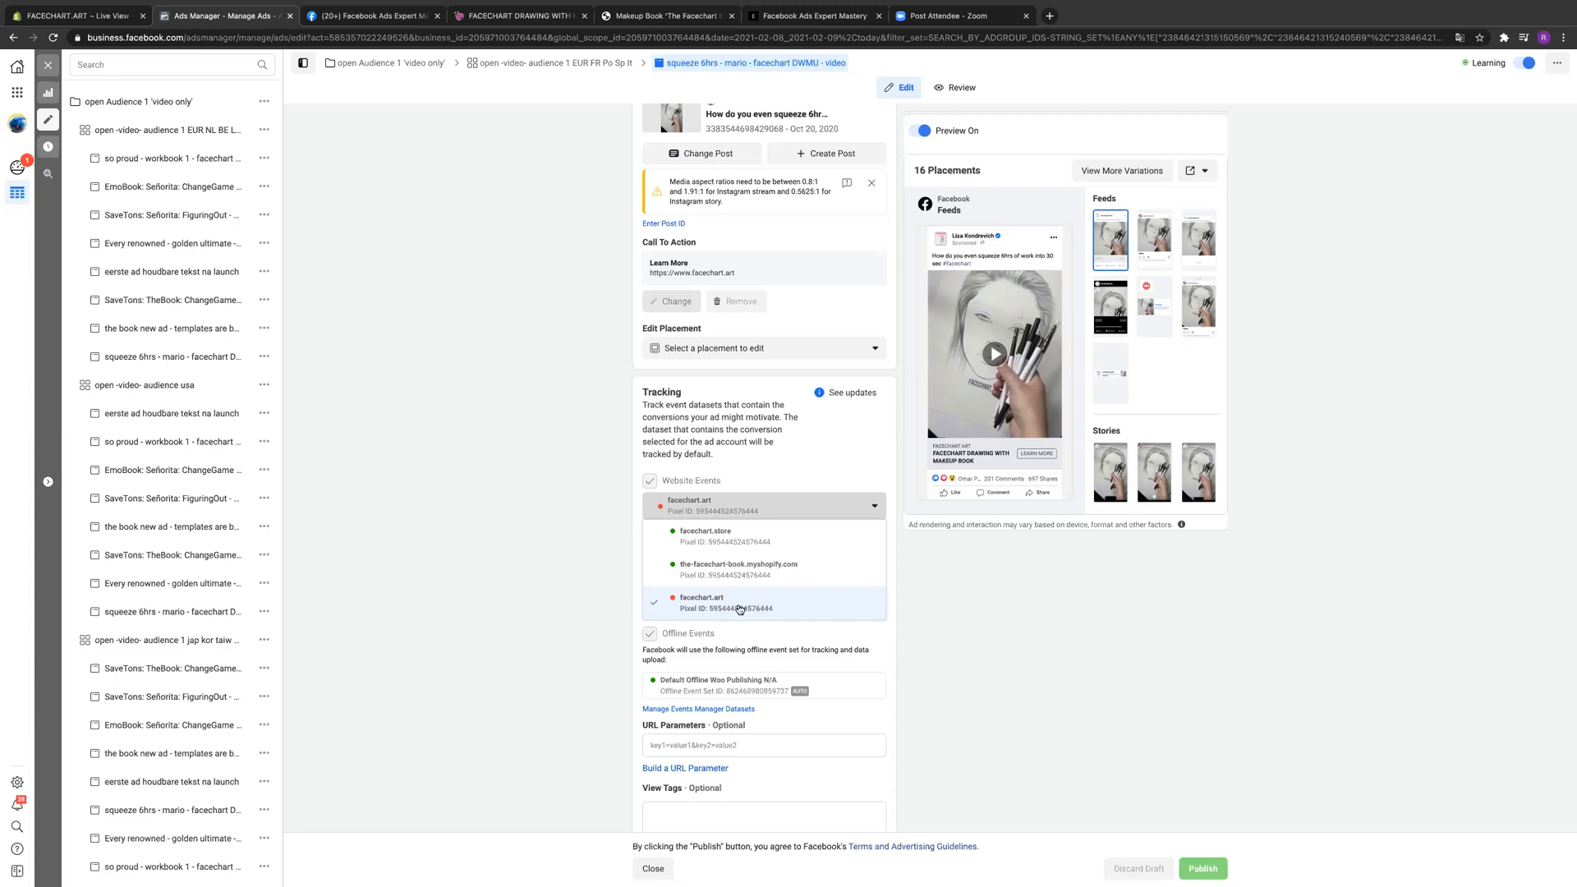
pyautogui.moveTo(709, 541)
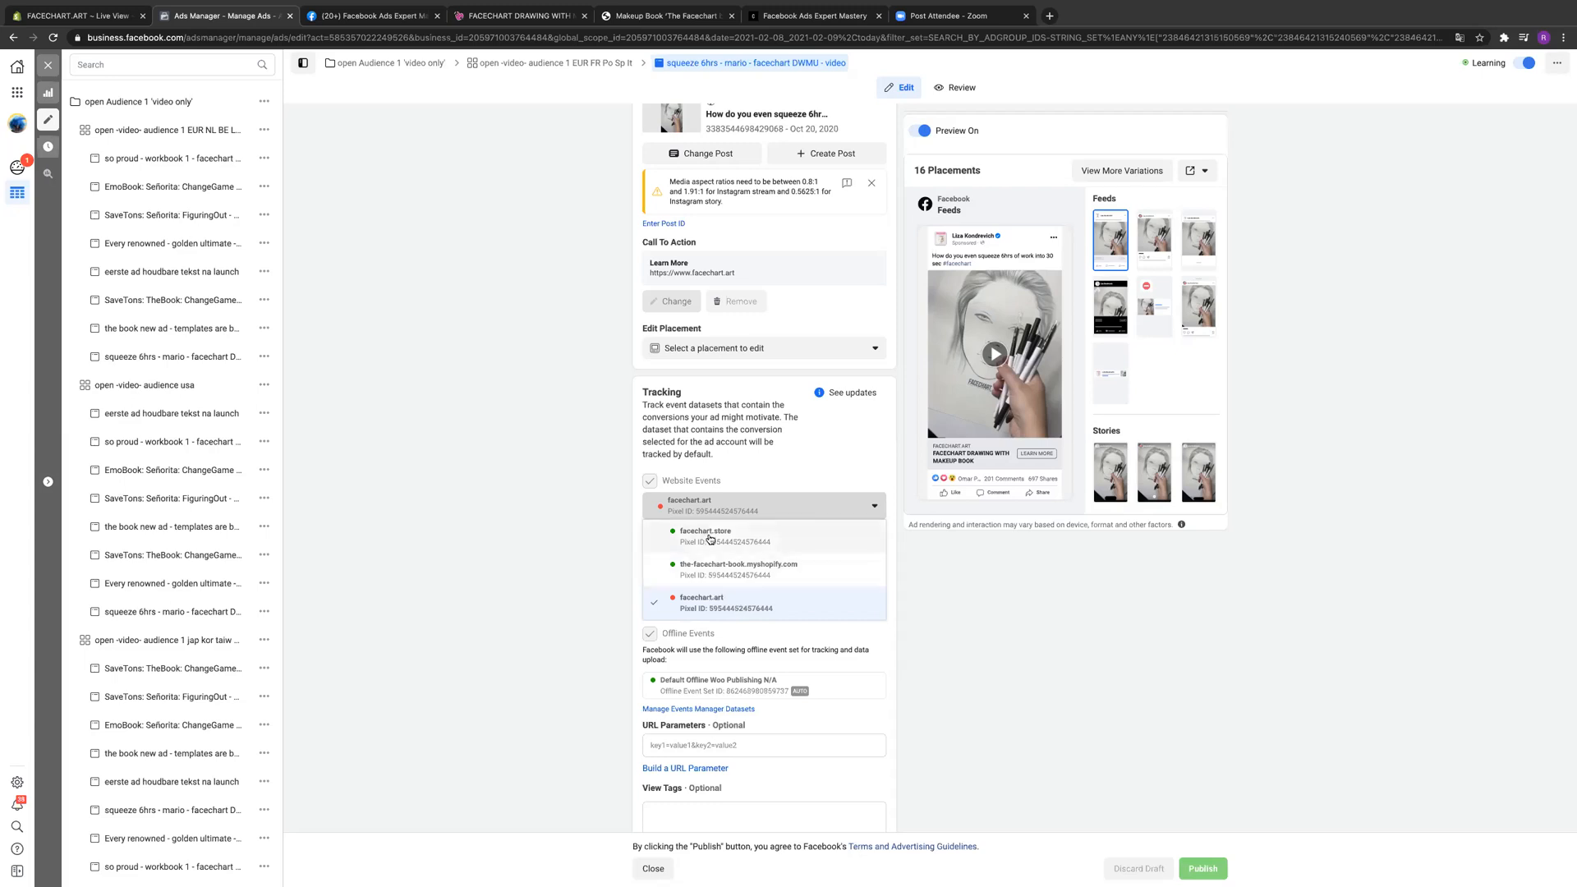
pyautogui.moveTo(608, 164)
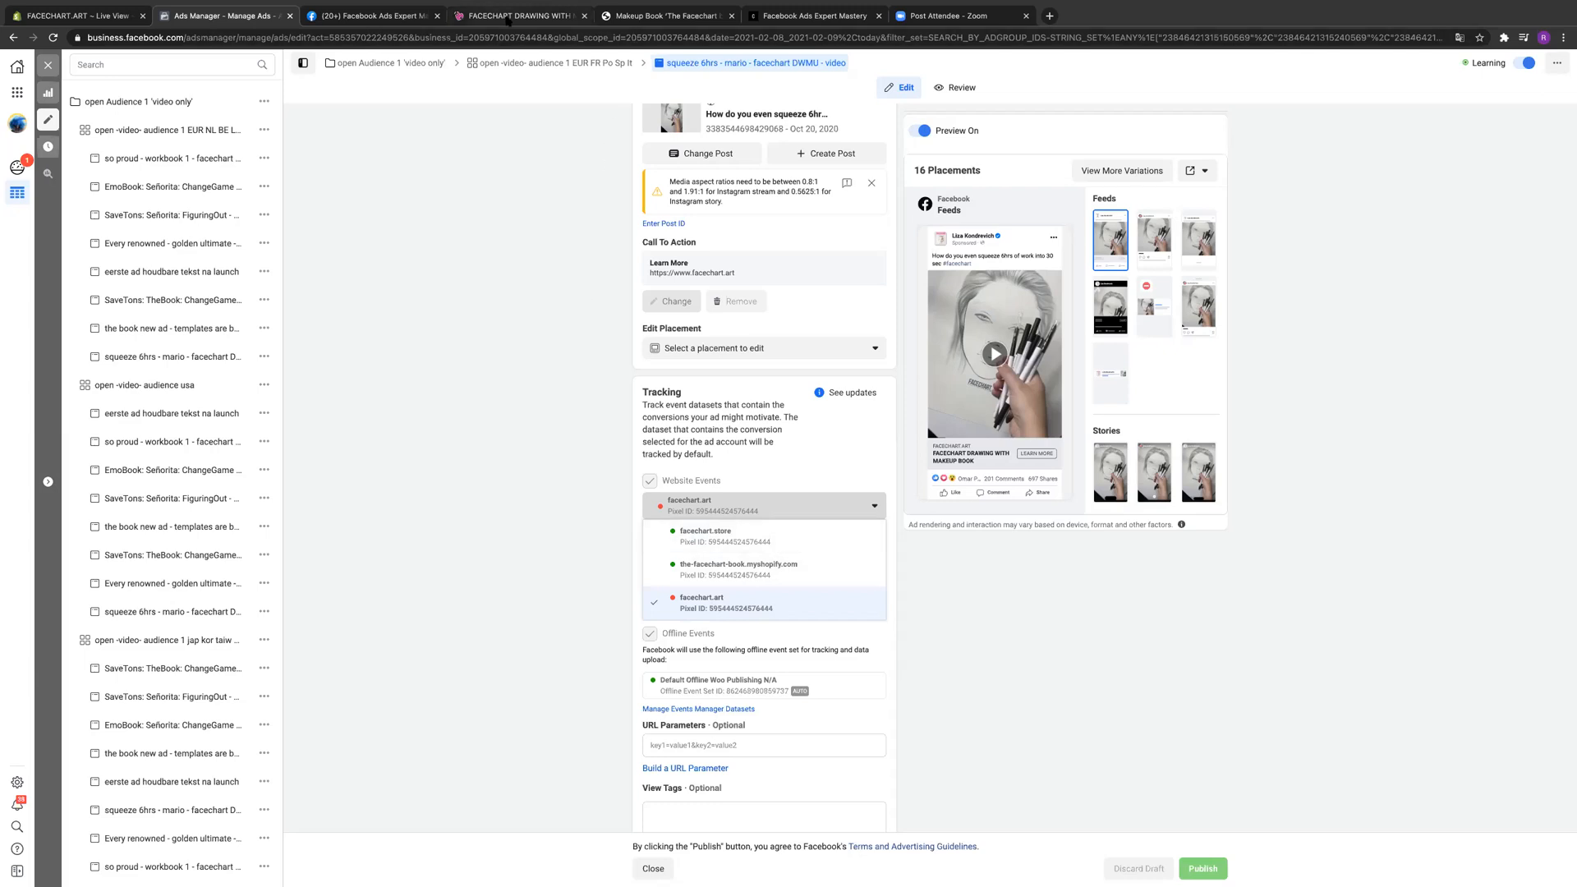
pyautogui.moveTo(507, 20)
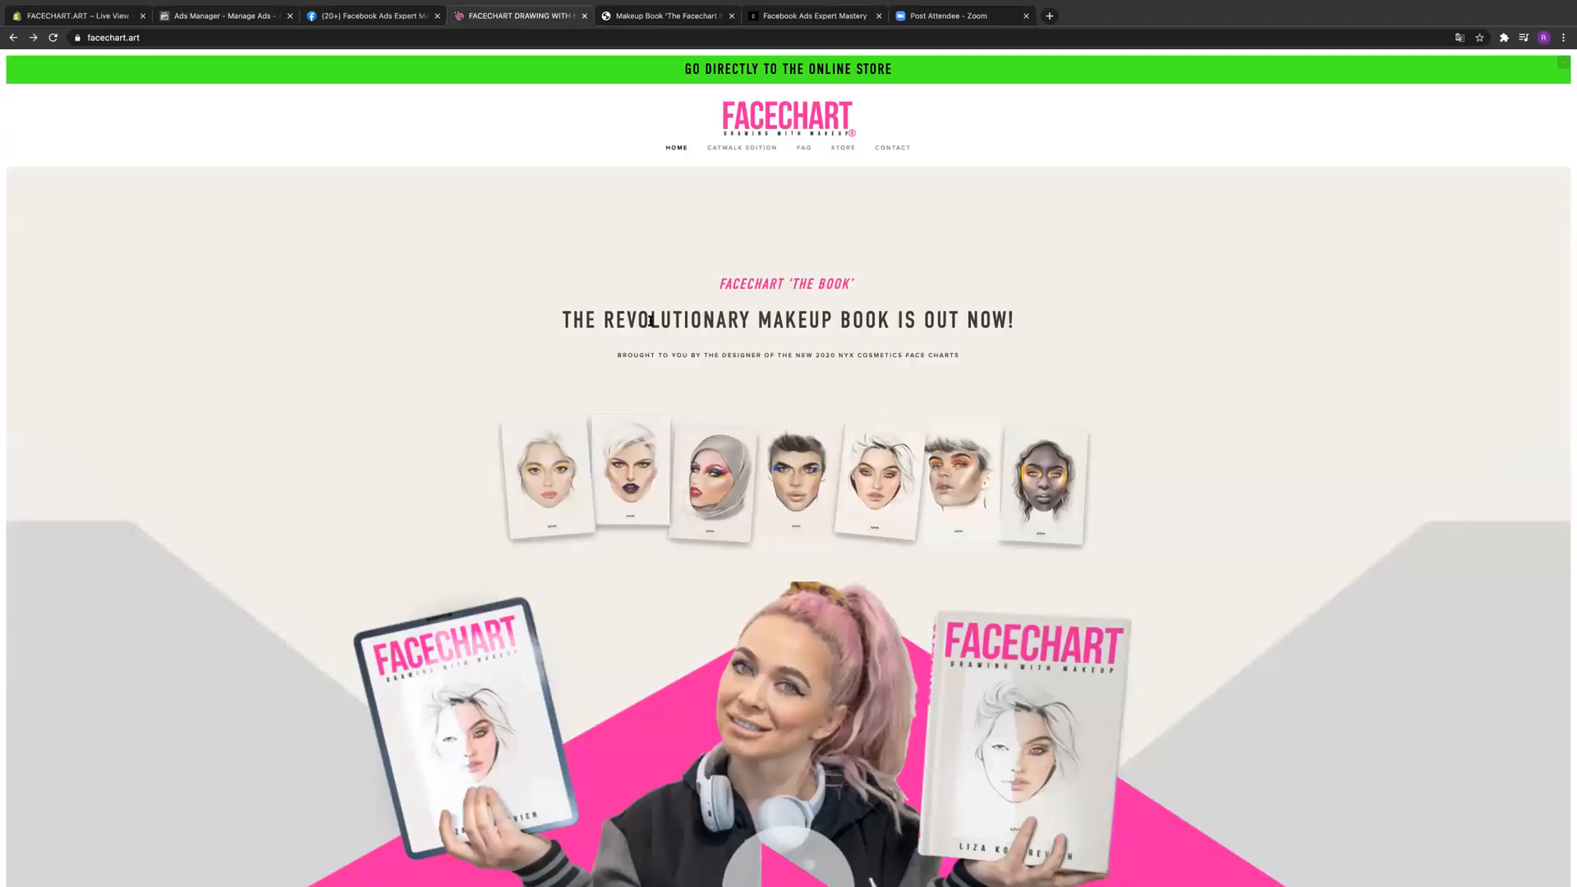
# Step: Scroll the facechart.art homepage down to the book trailer and ratings section
pyautogui.scroll(-3)
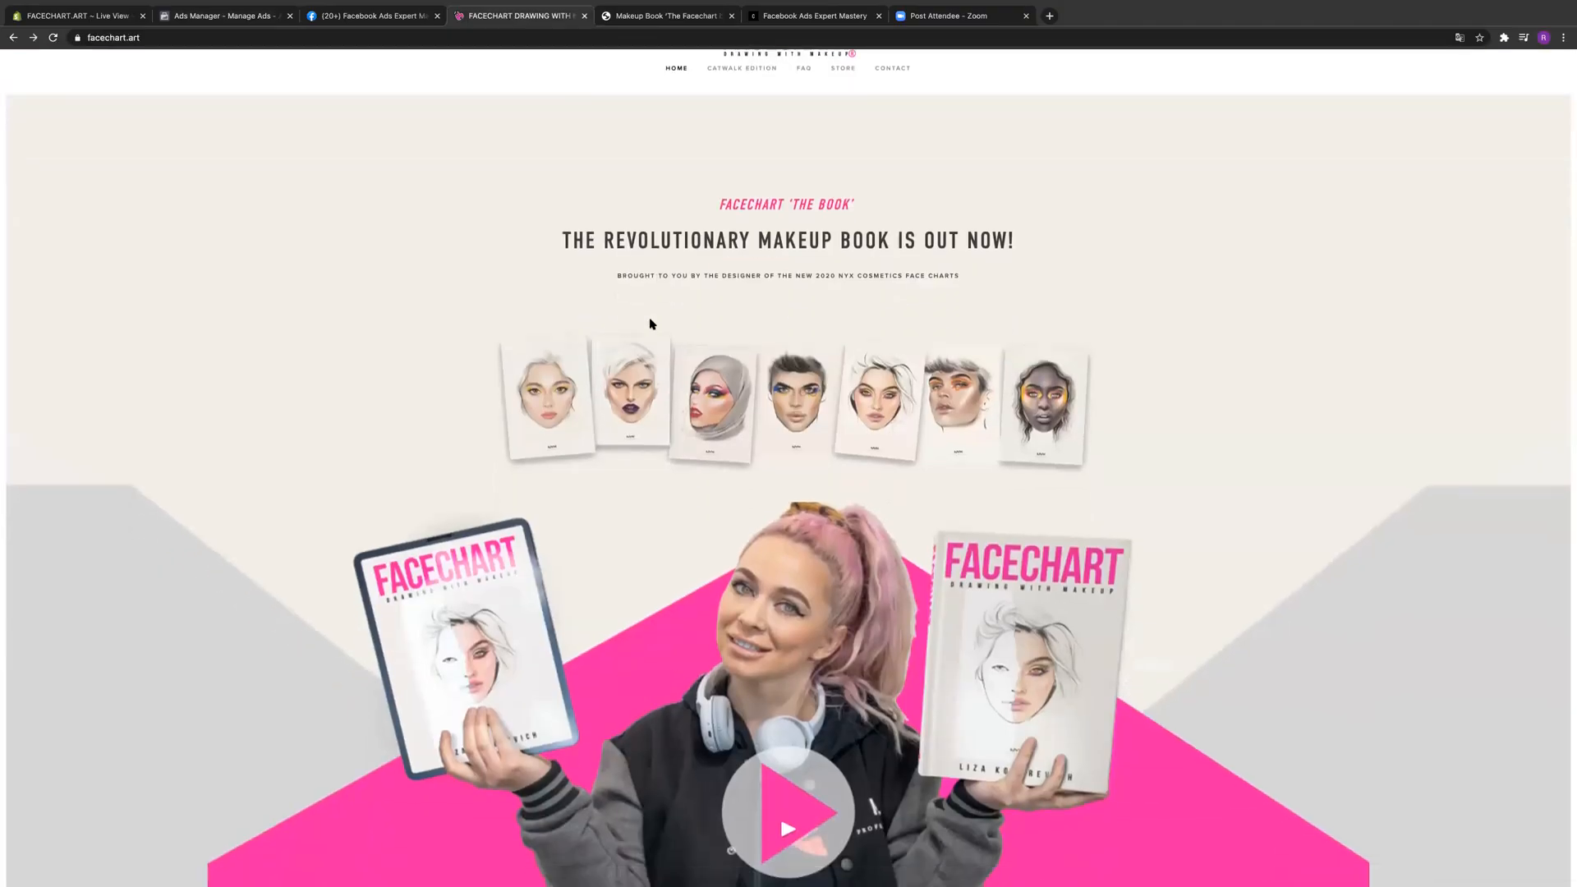
pyautogui.scroll(-3)
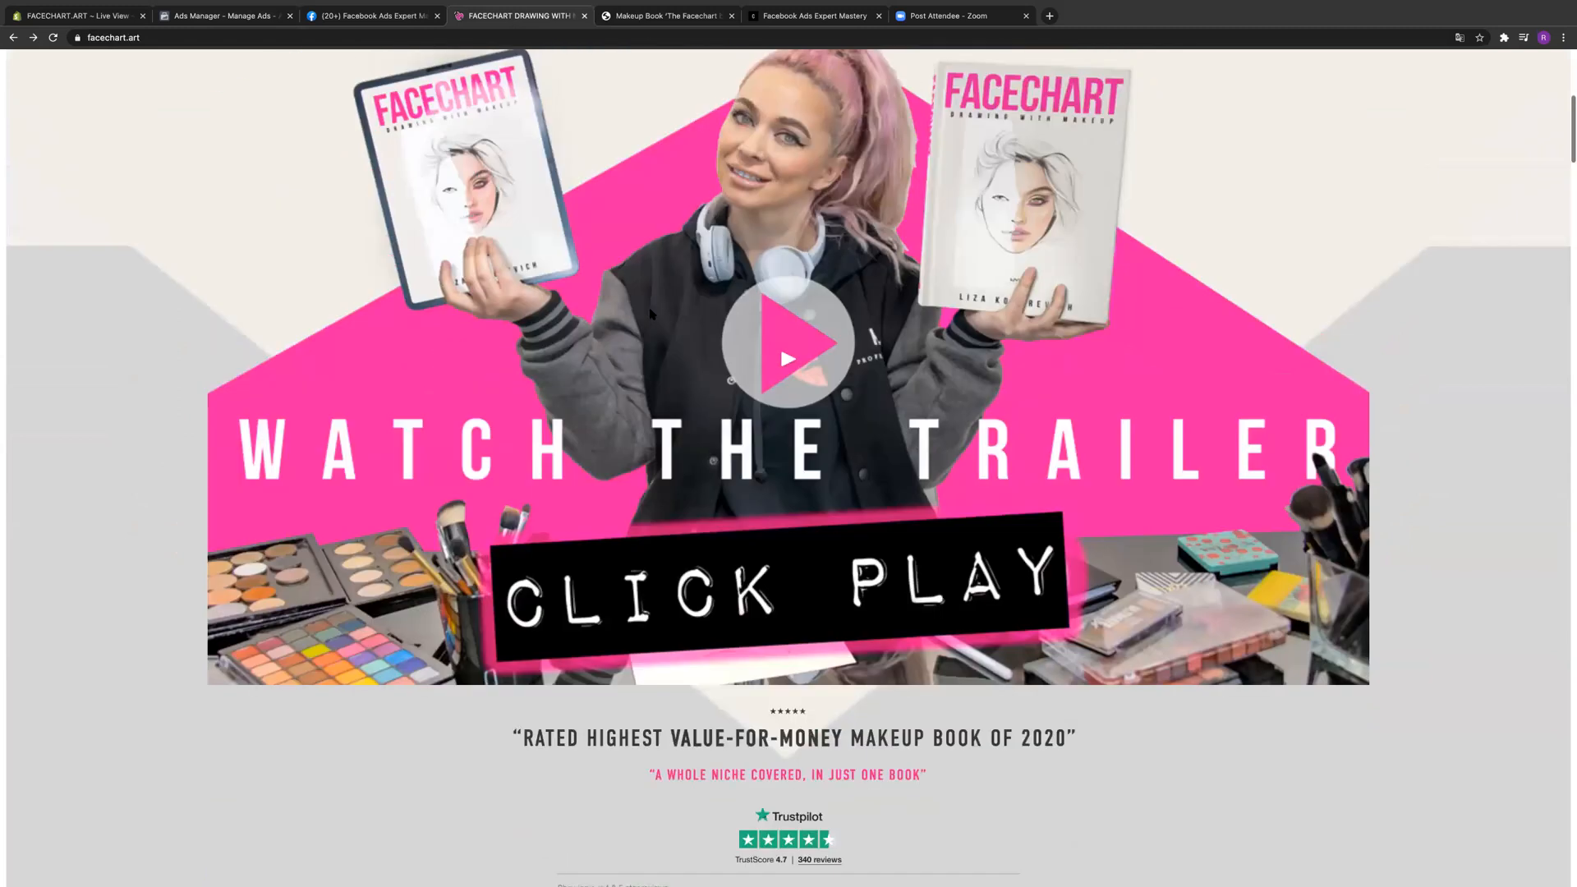
pyautogui.scroll(-3)
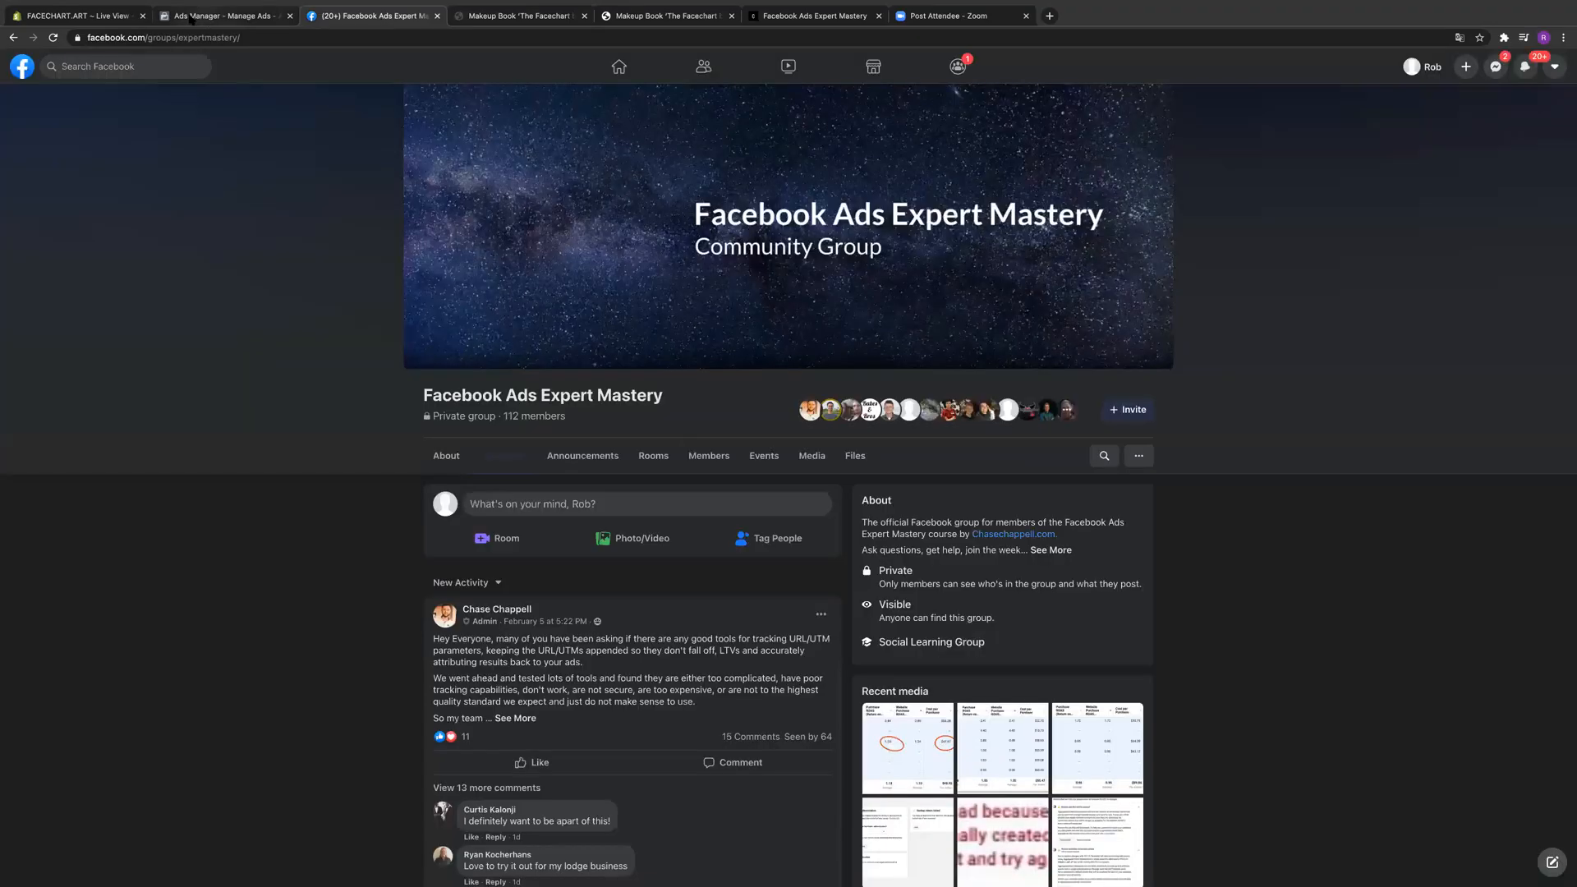
# Step: Return to the ad's tracking settings with the facechart.art domain warning, then open Business Settings
pyautogui.click(221, 15)
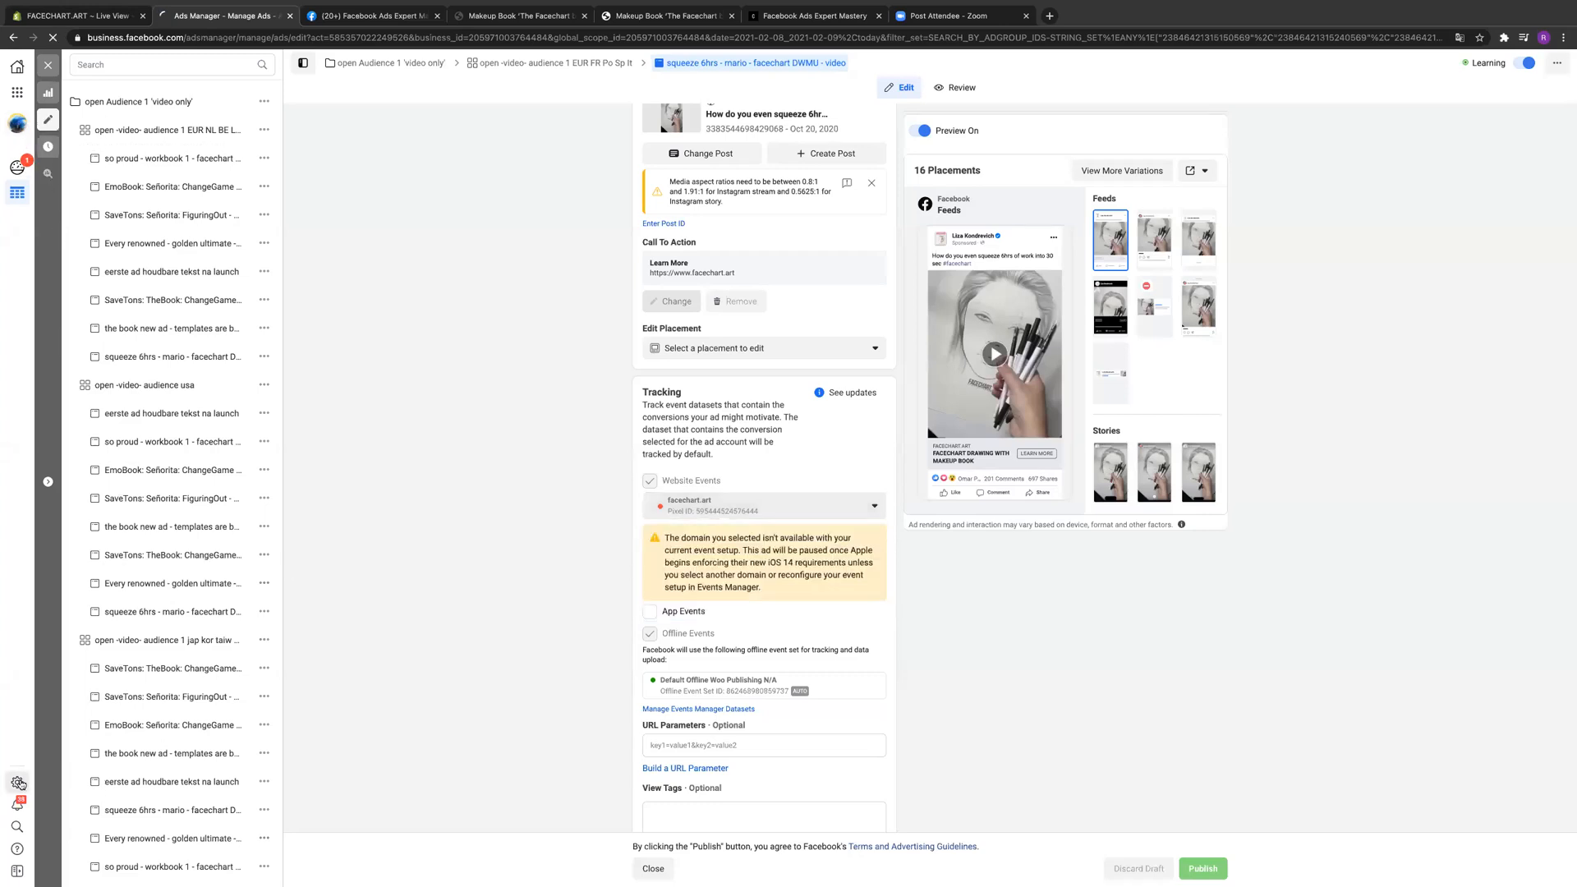
pyautogui.click(221, 15)
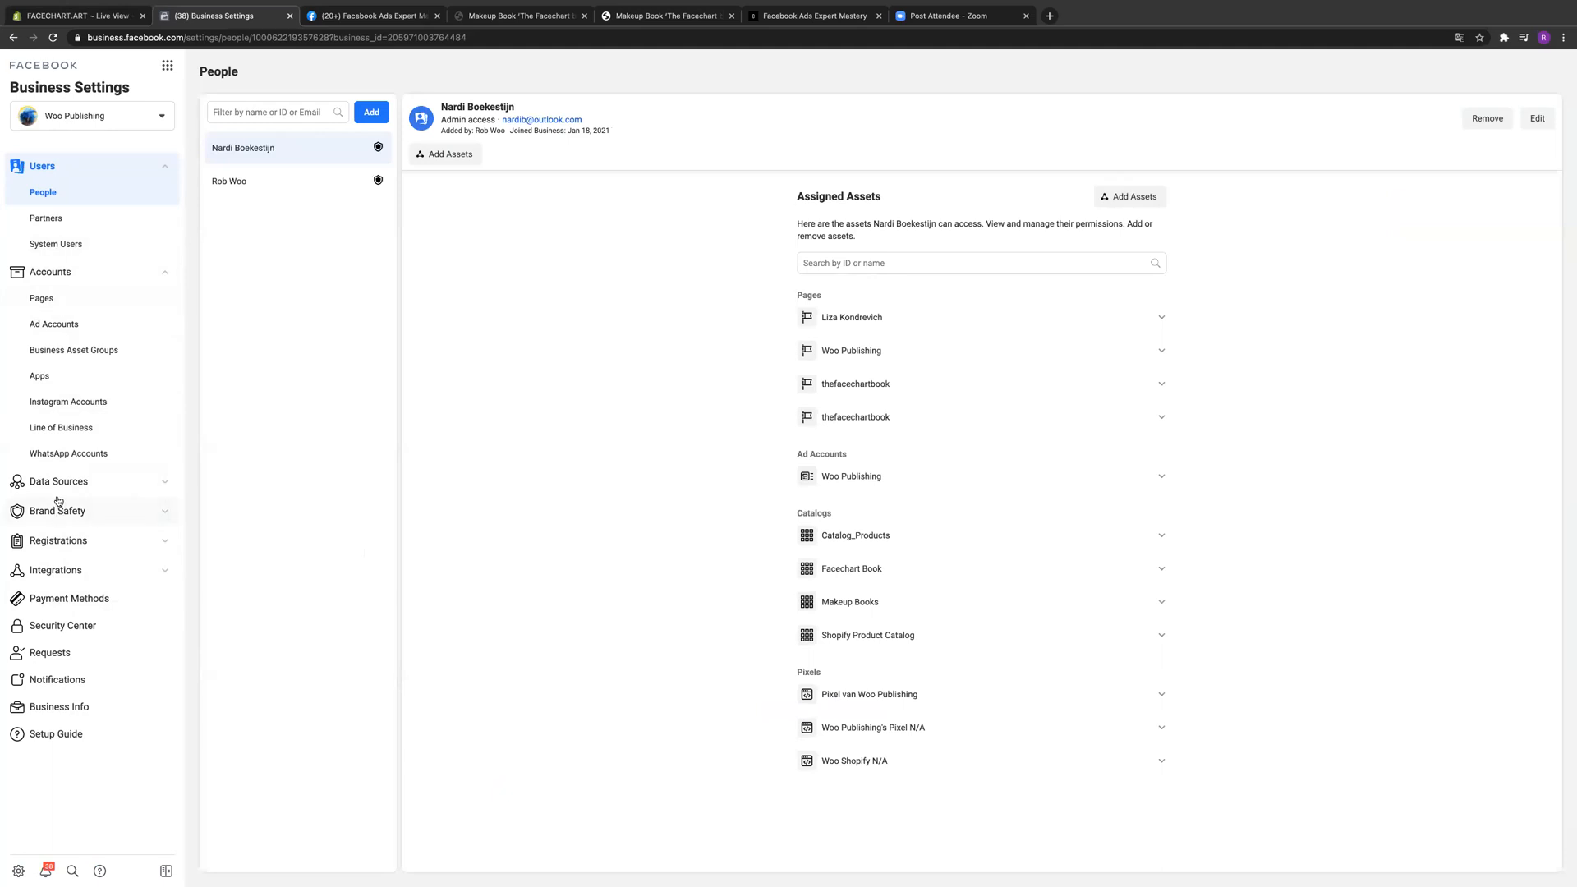
# Step: Expand Data Sources and open Pixel van Woo Publishing in Events Manager
pyautogui.click(58, 480)
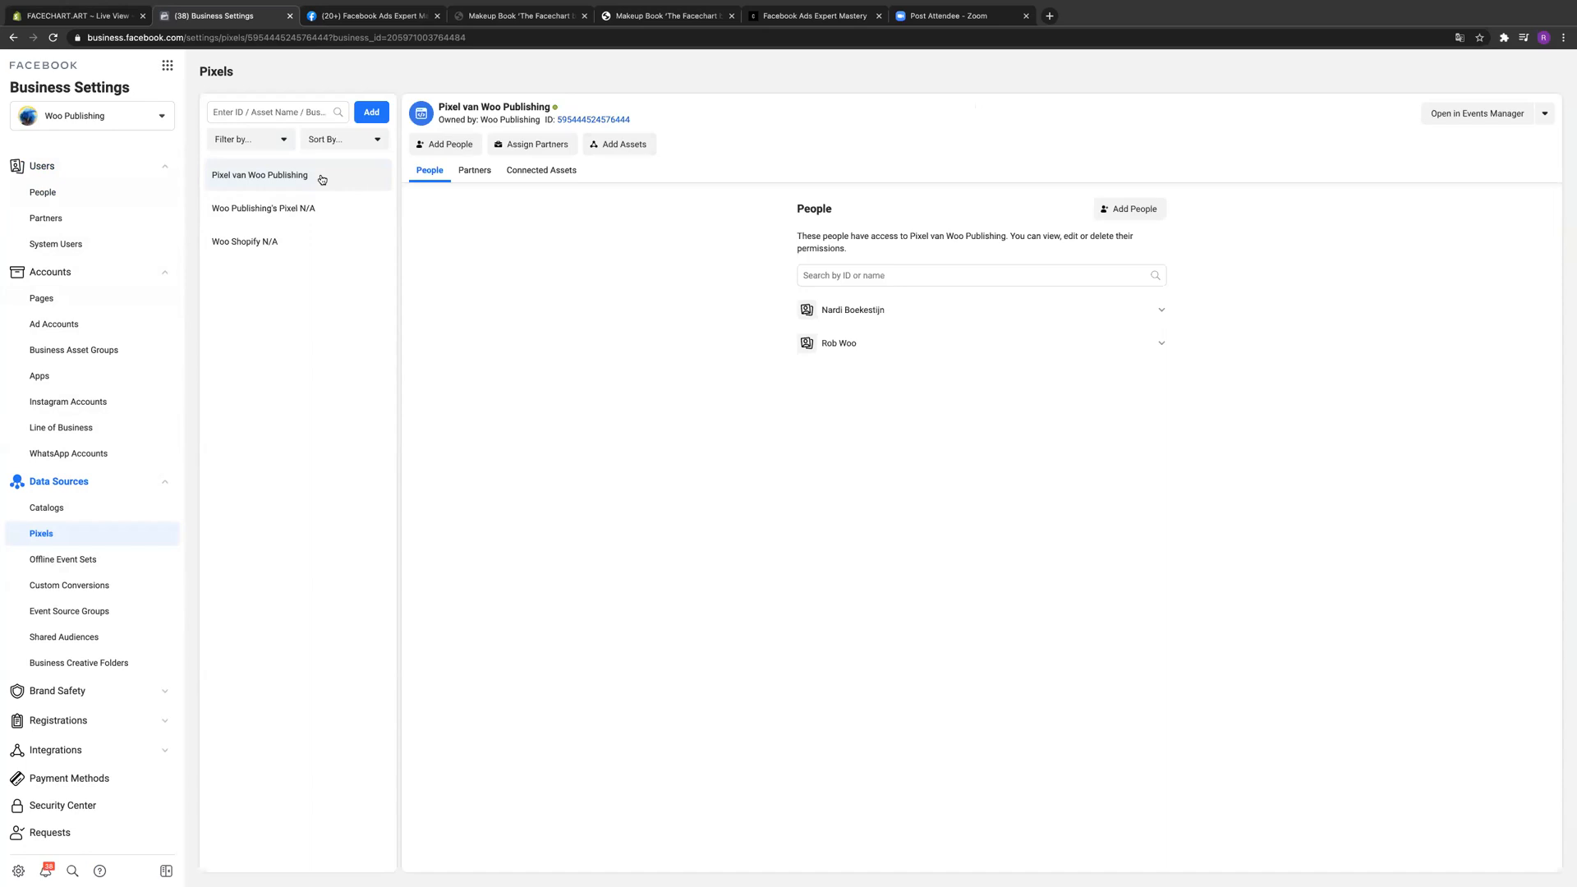
pyautogui.moveTo(309, 179)
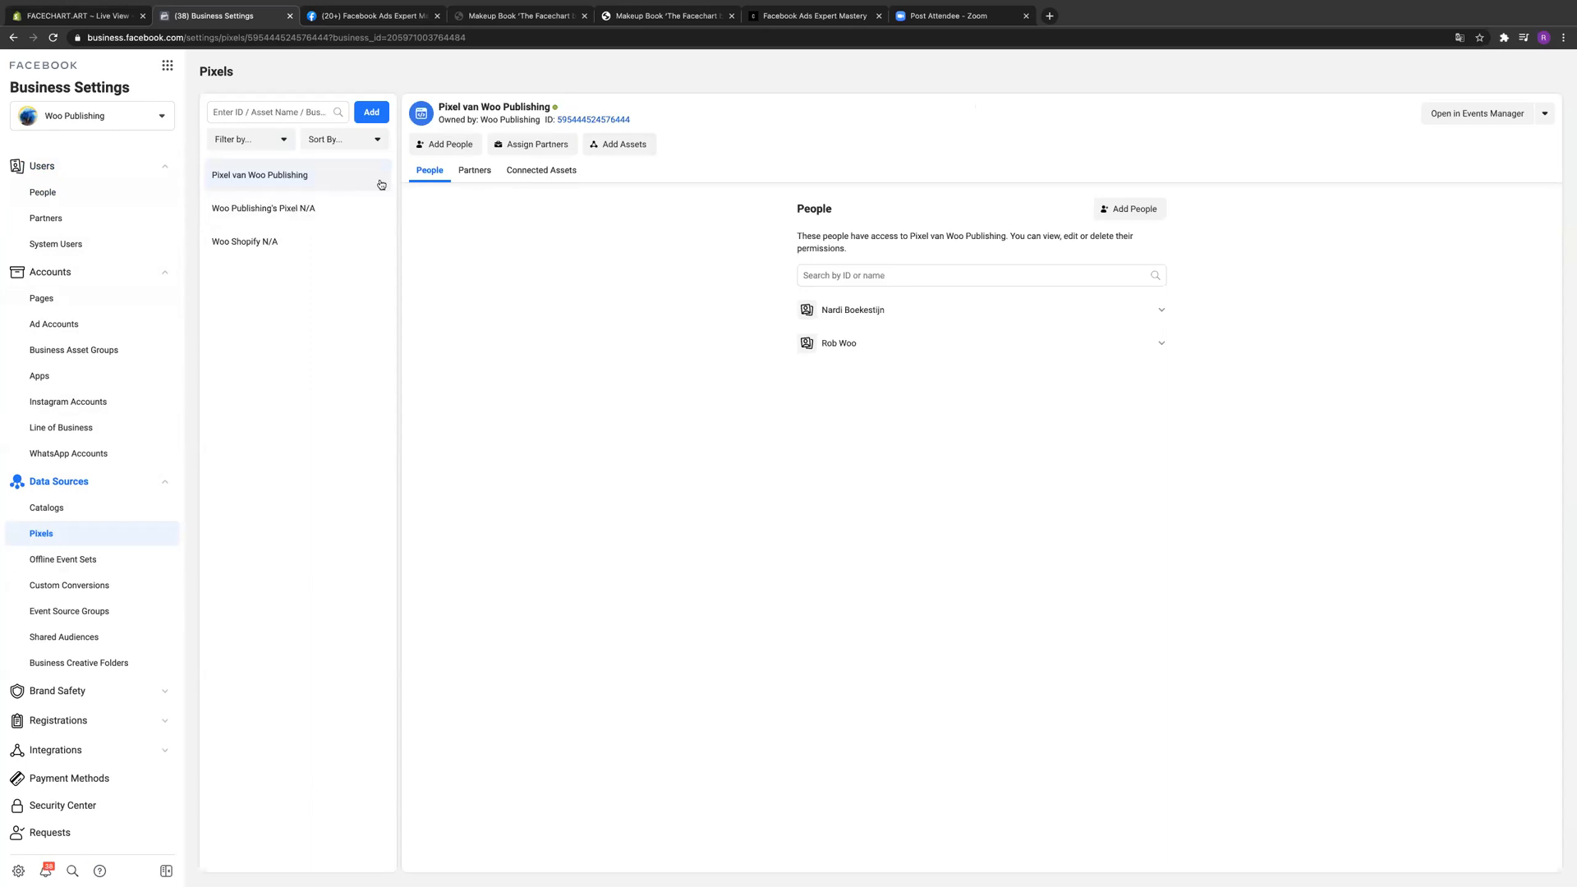
pyautogui.moveTo(294, 185)
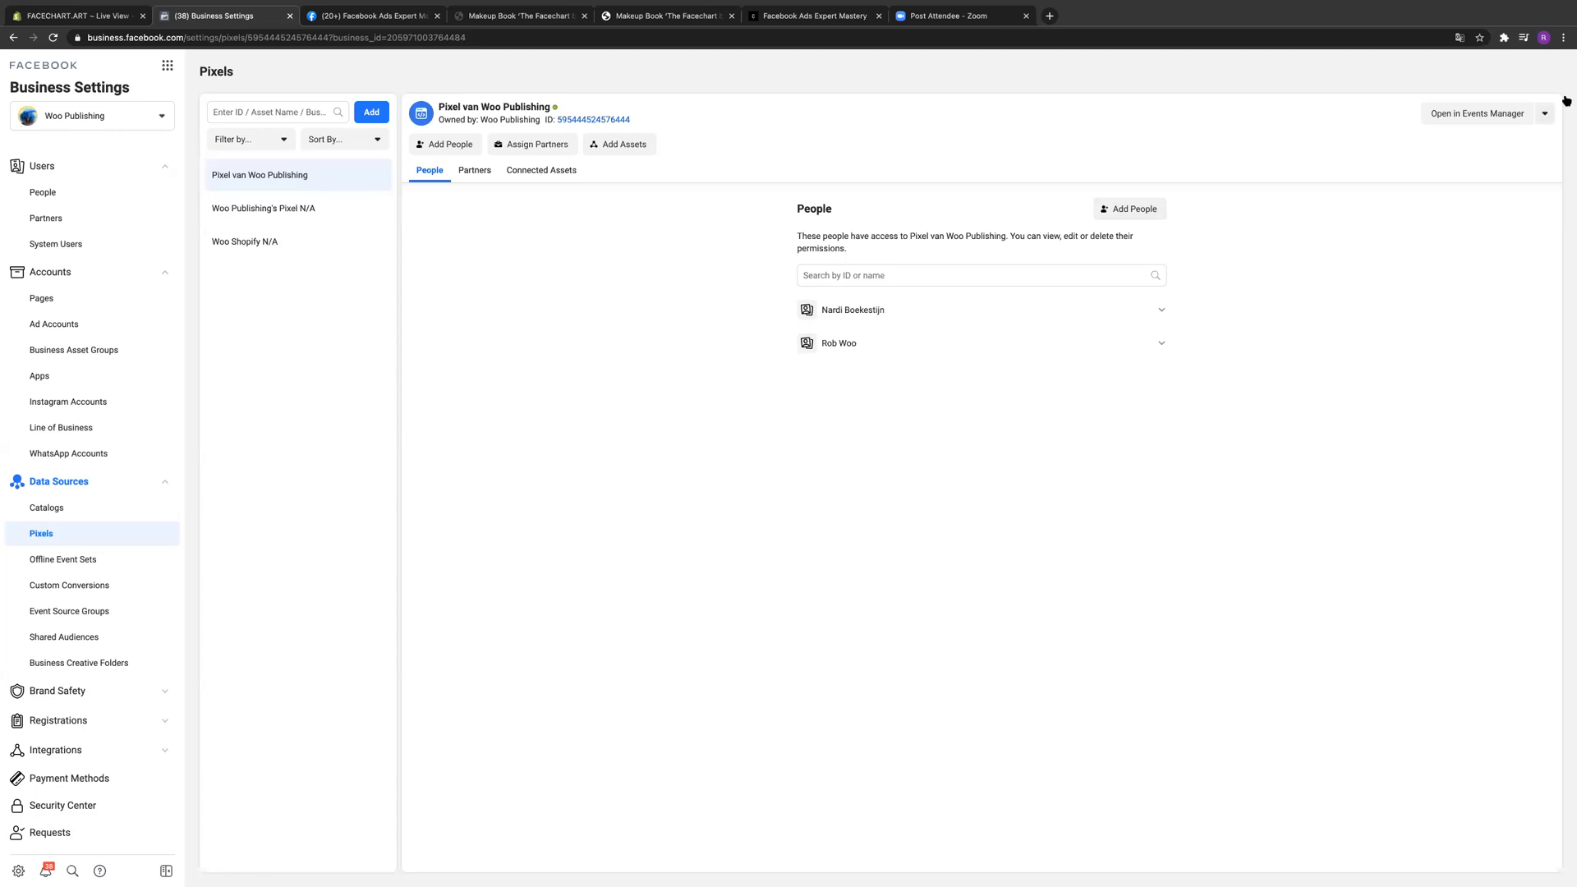
pyautogui.click(1477, 113)
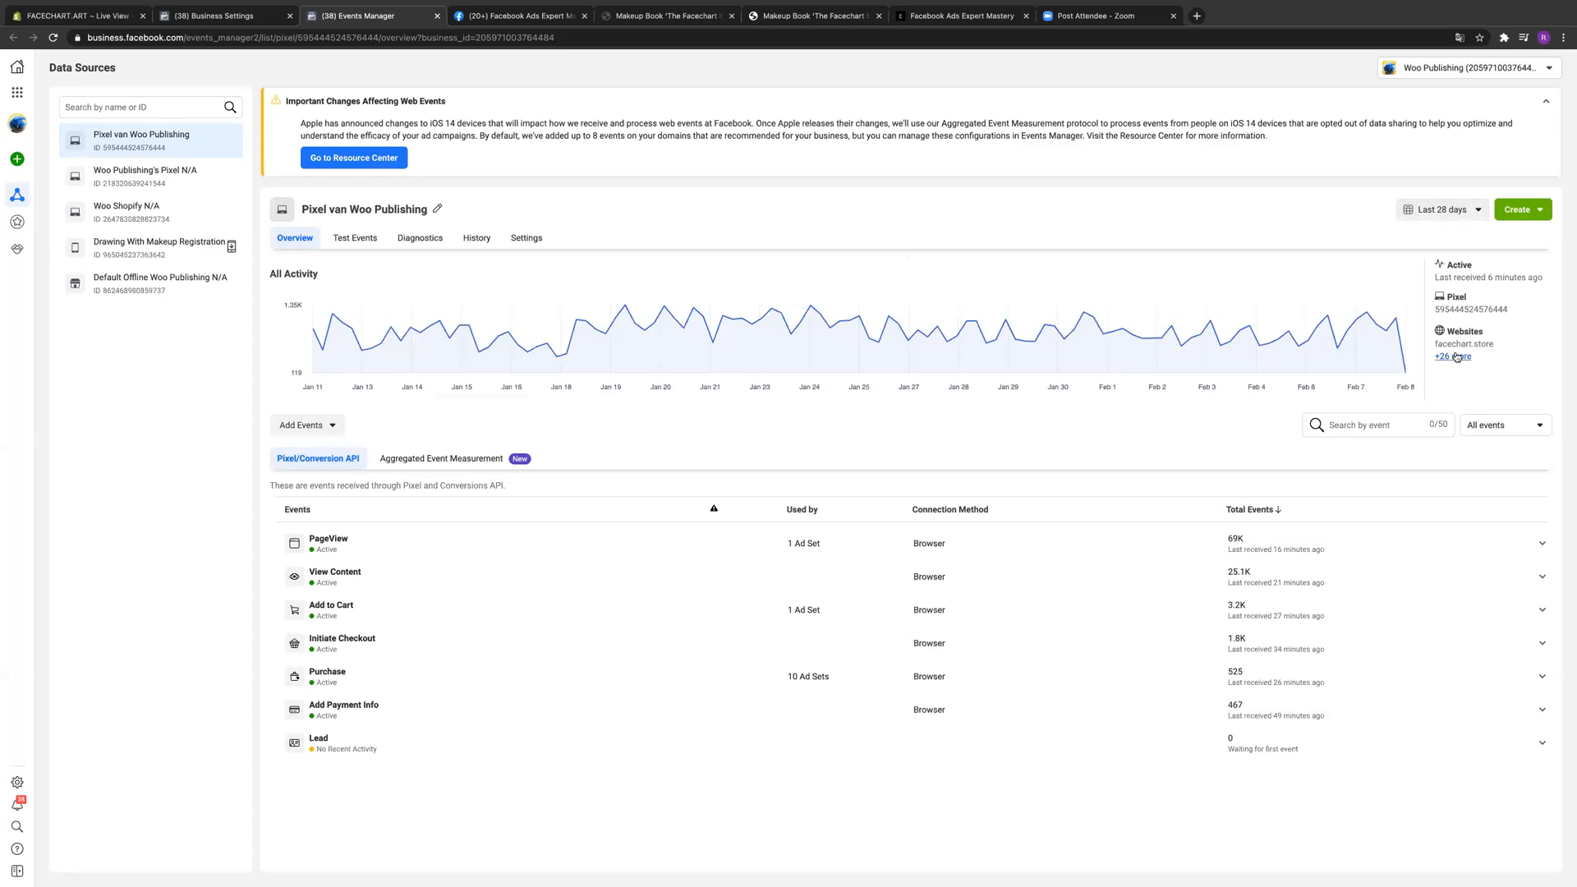
# Step: Review the 27 websites using the pixel, then close that websites list
pyautogui.click(1453, 355)
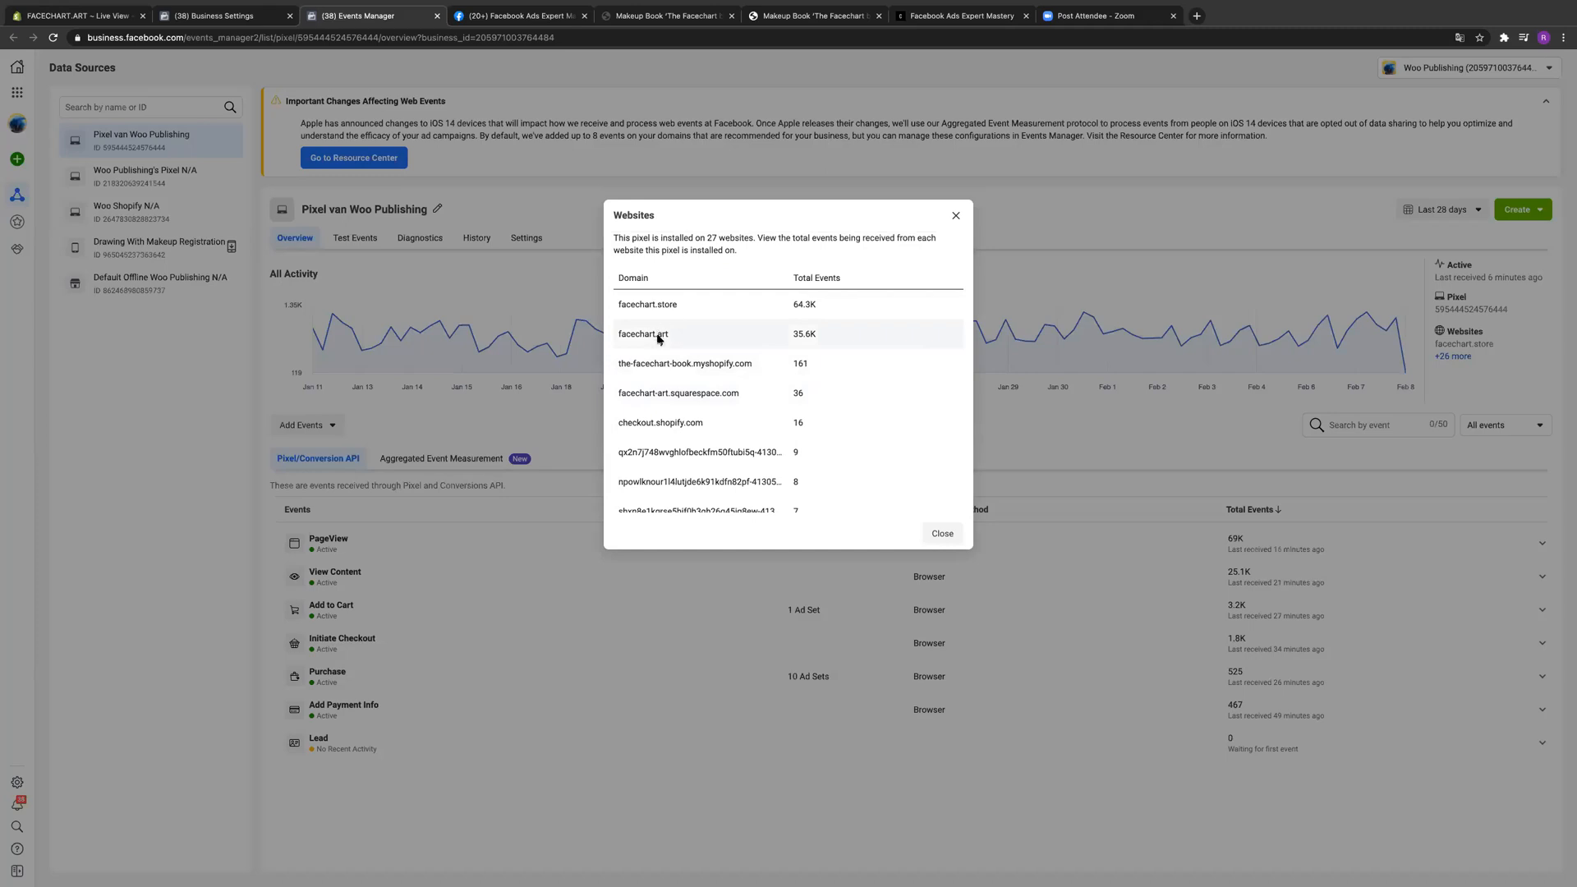
pyautogui.moveTo(664, 343)
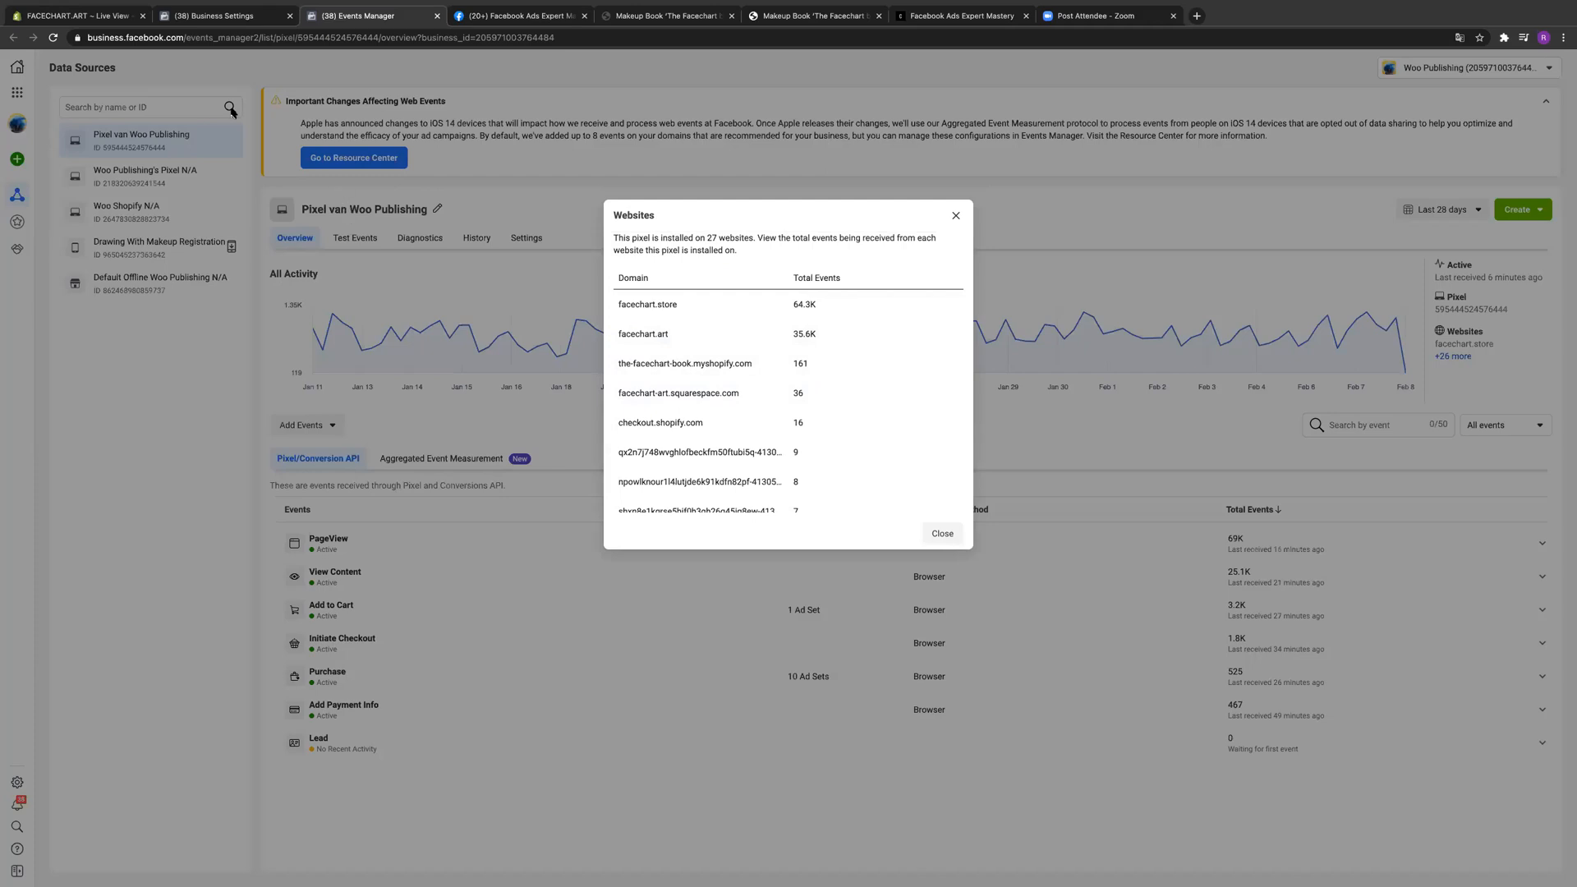
pyautogui.moveTo(230, 114)
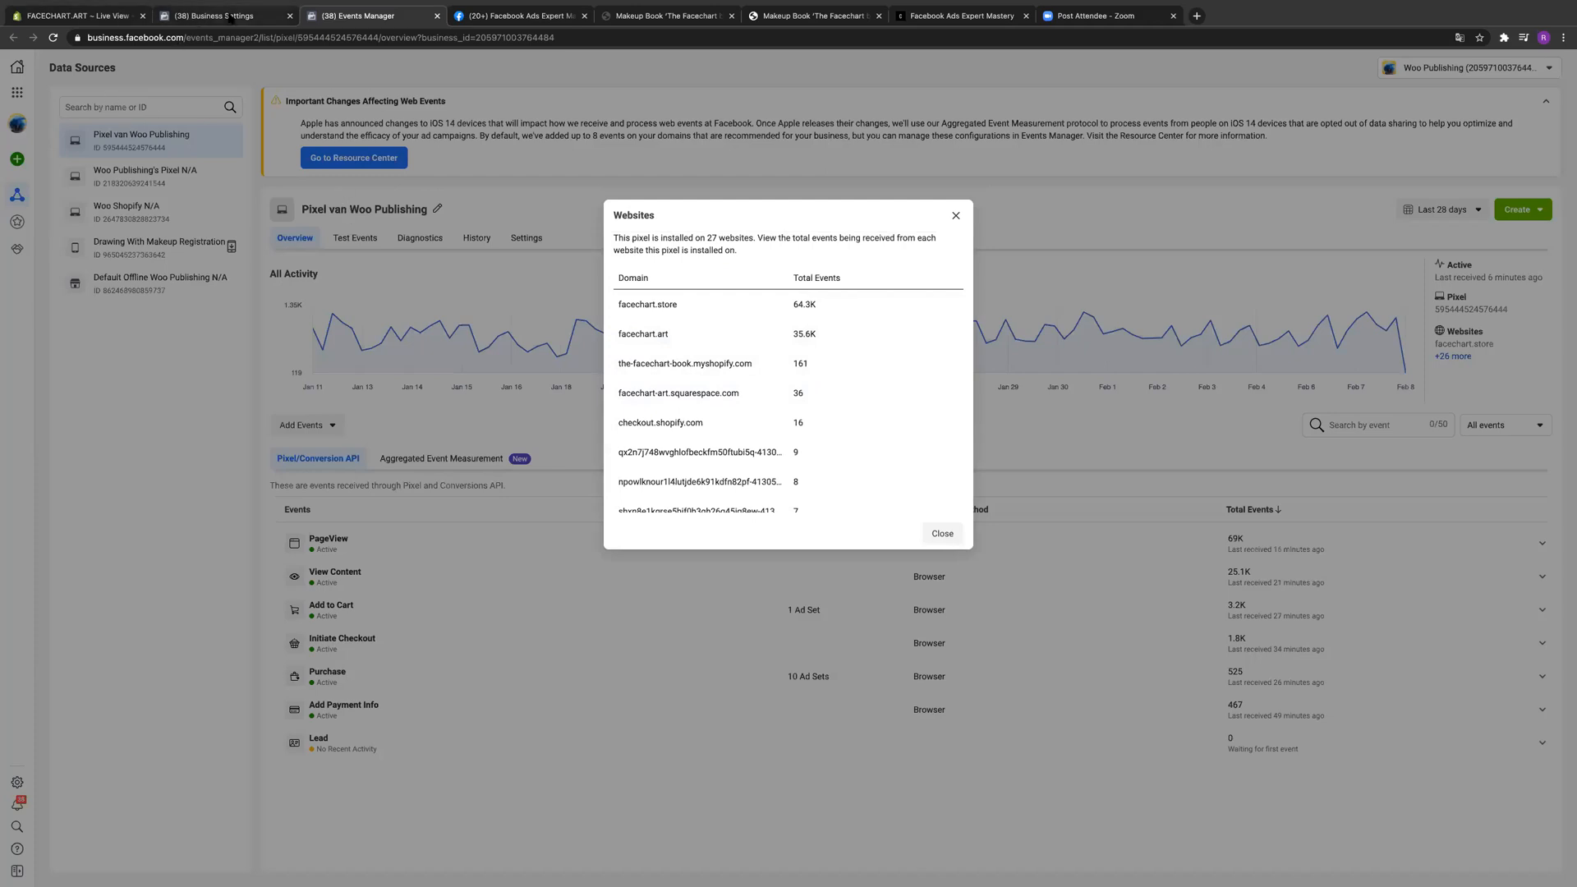
pyautogui.click(940, 533)
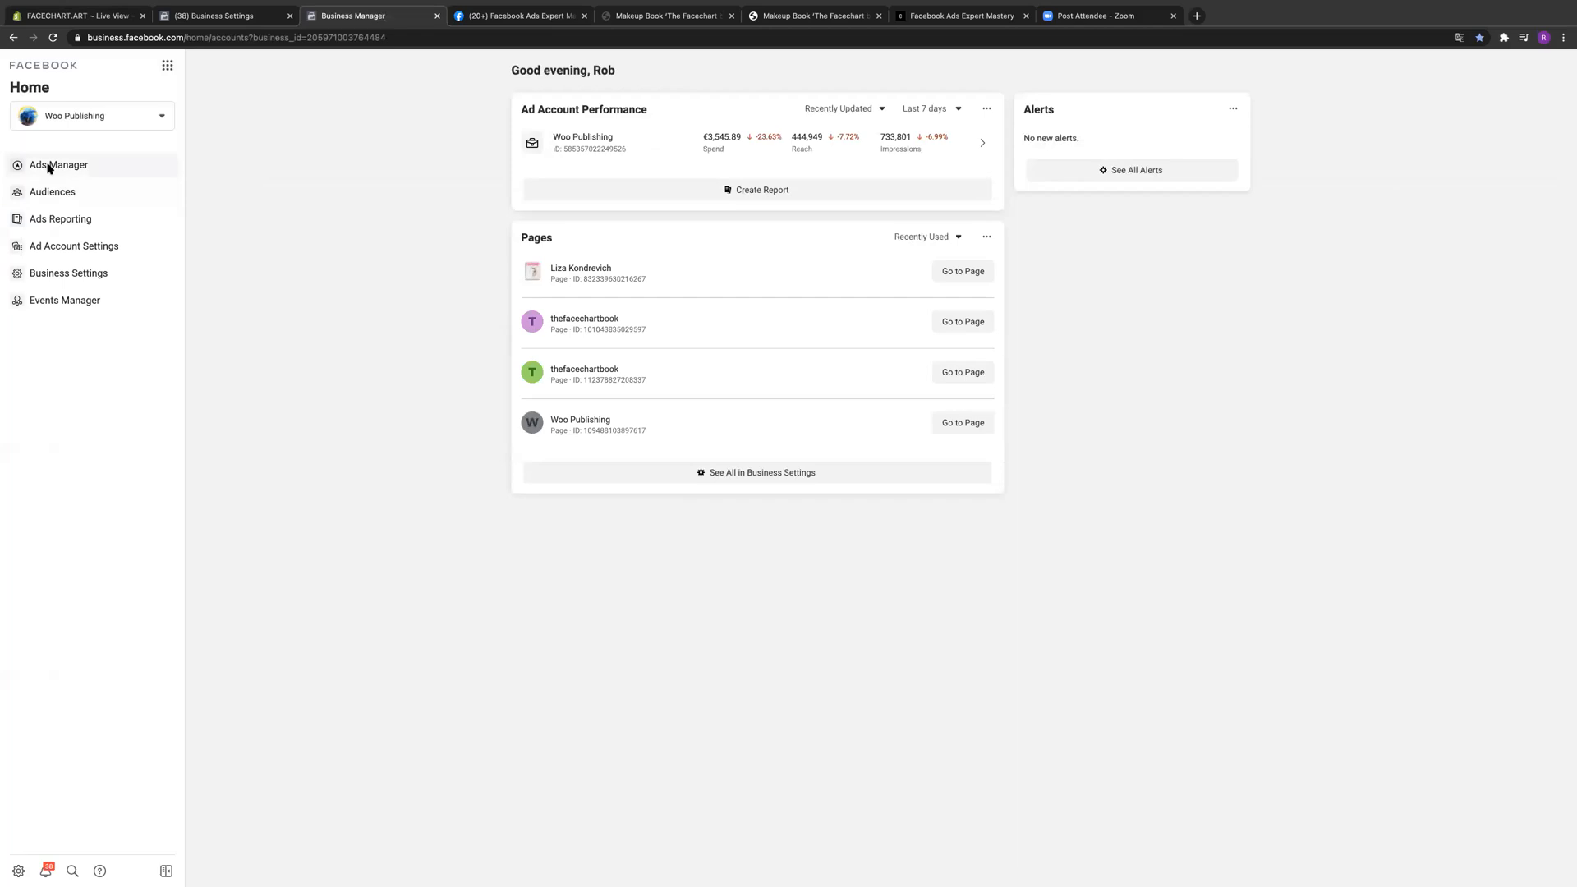
# Step: Check the iOS 14 resource center and review the ads that will be paused
pyautogui.click(57, 165)
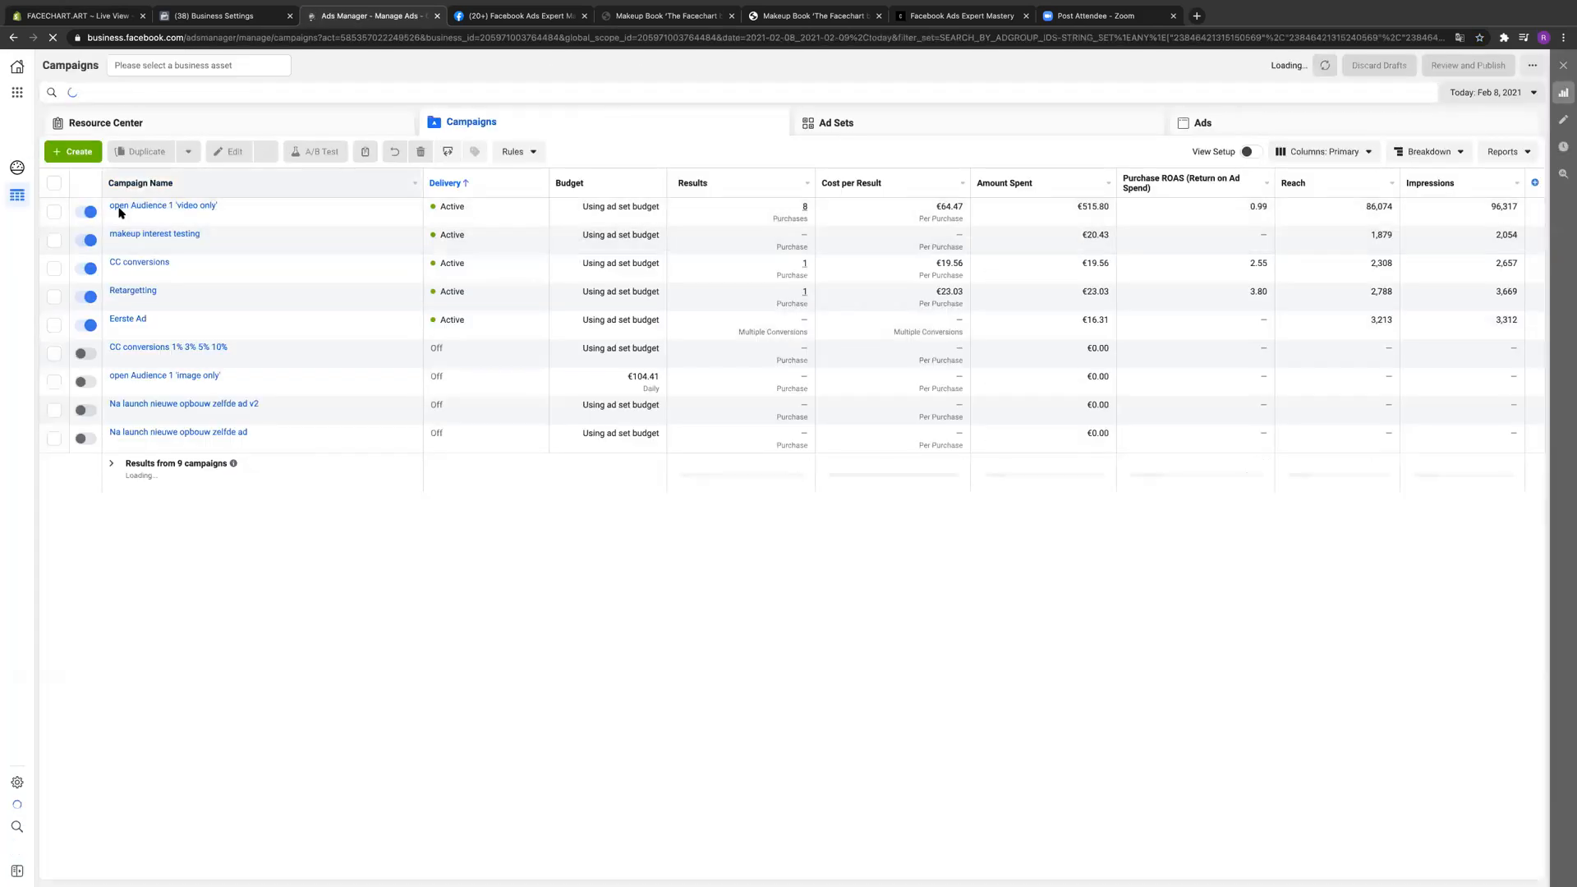
pyautogui.click(105, 122)
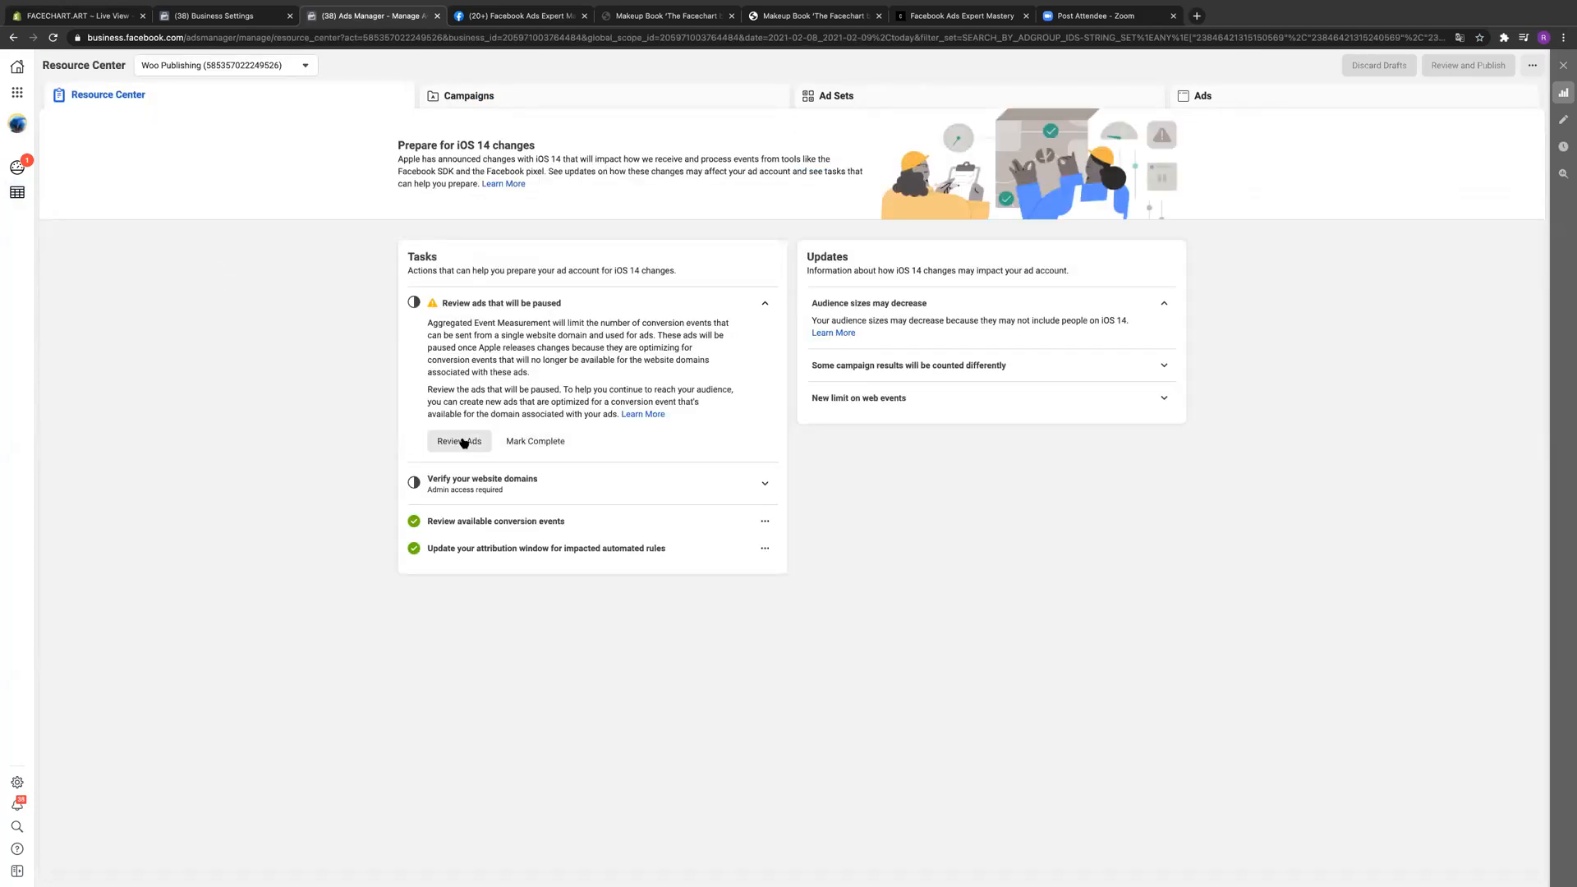
pyautogui.click(458, 441)
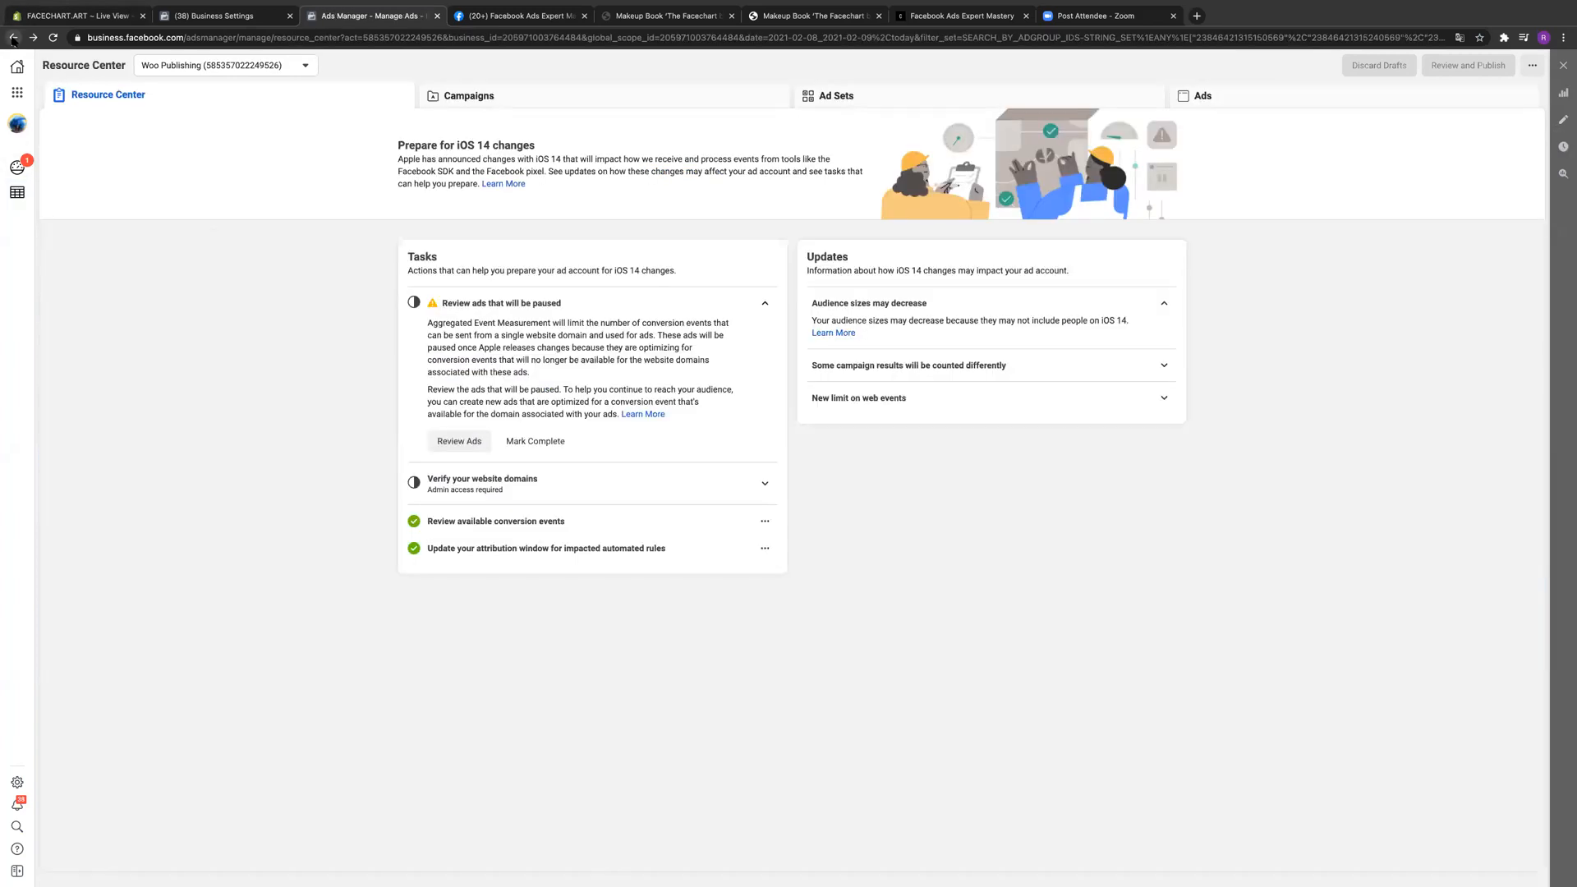
# Step: Go back to the Business home page and open the pixel's Events Manager overview
pyautogui.click(469, 95)
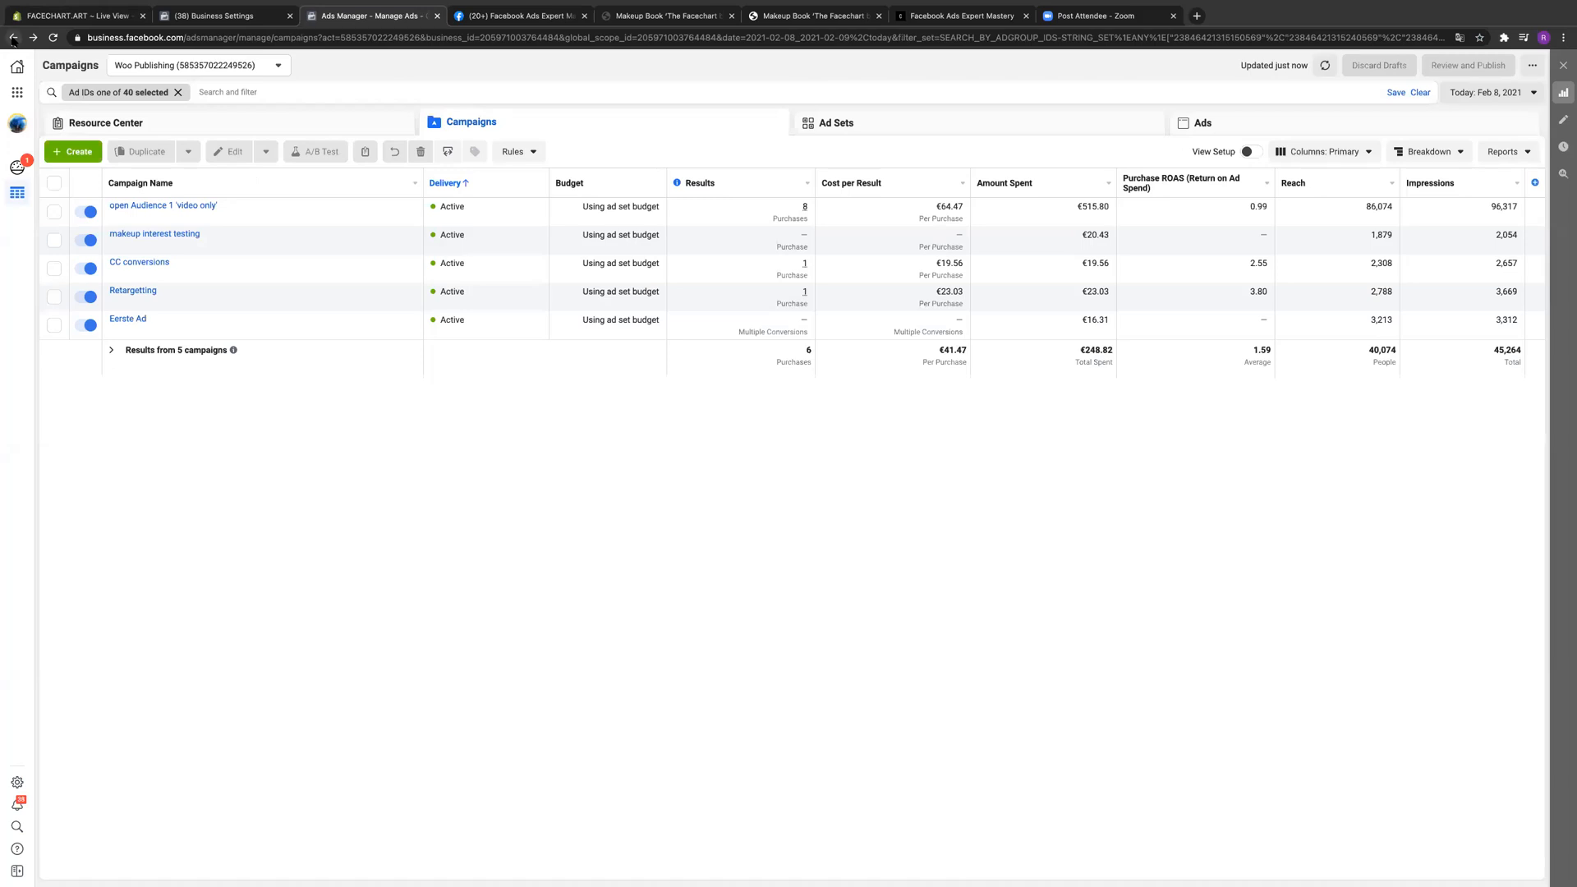
pyautogui.click(178, 91)
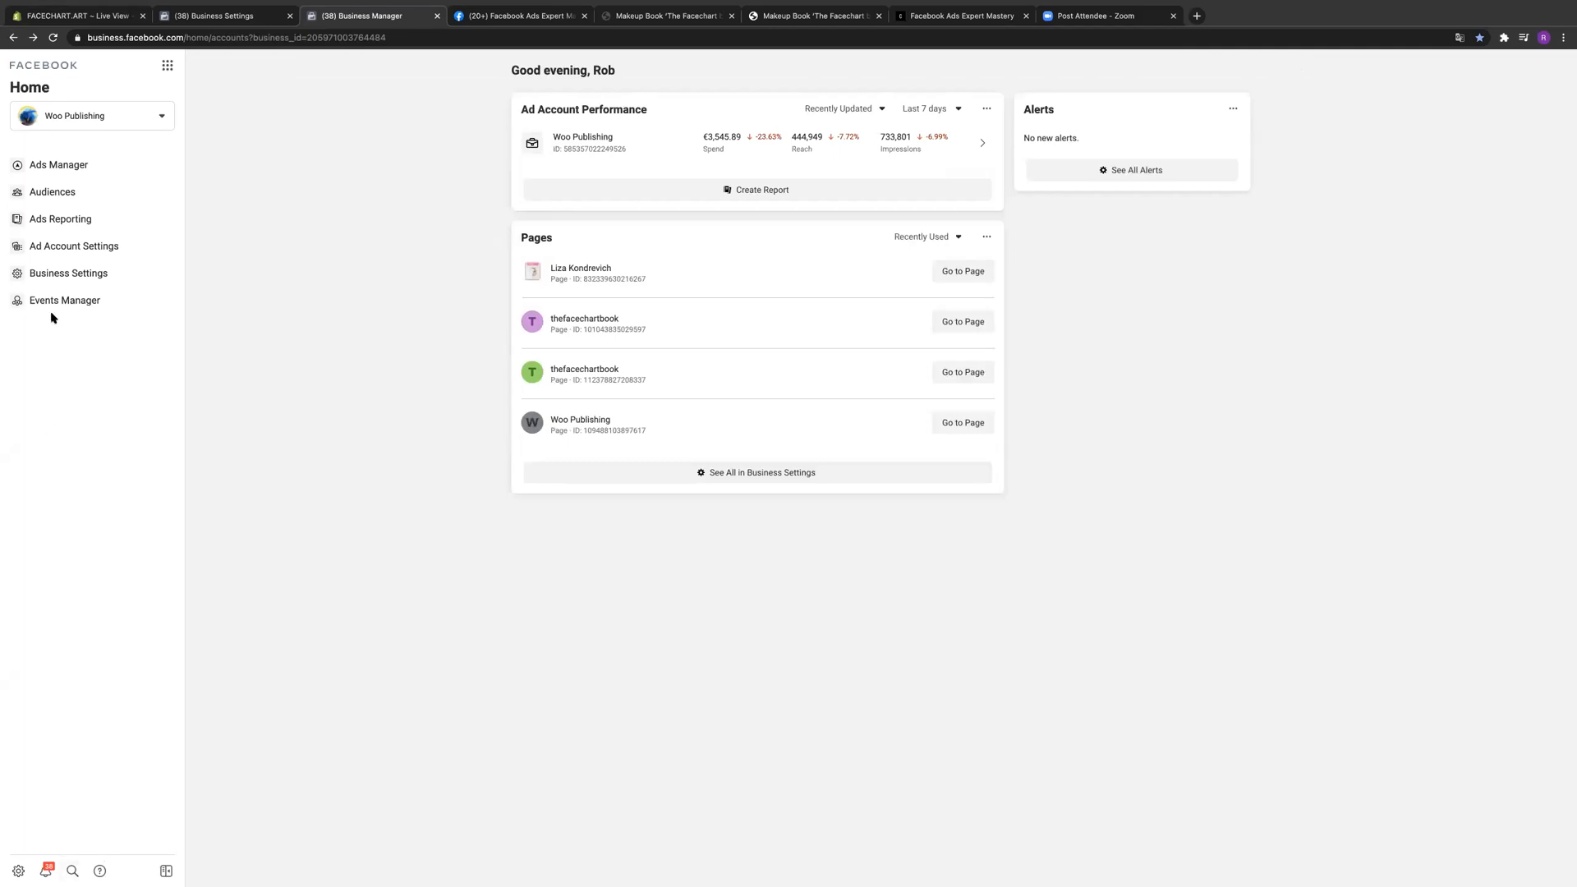
pyautogui.click(64, 300)
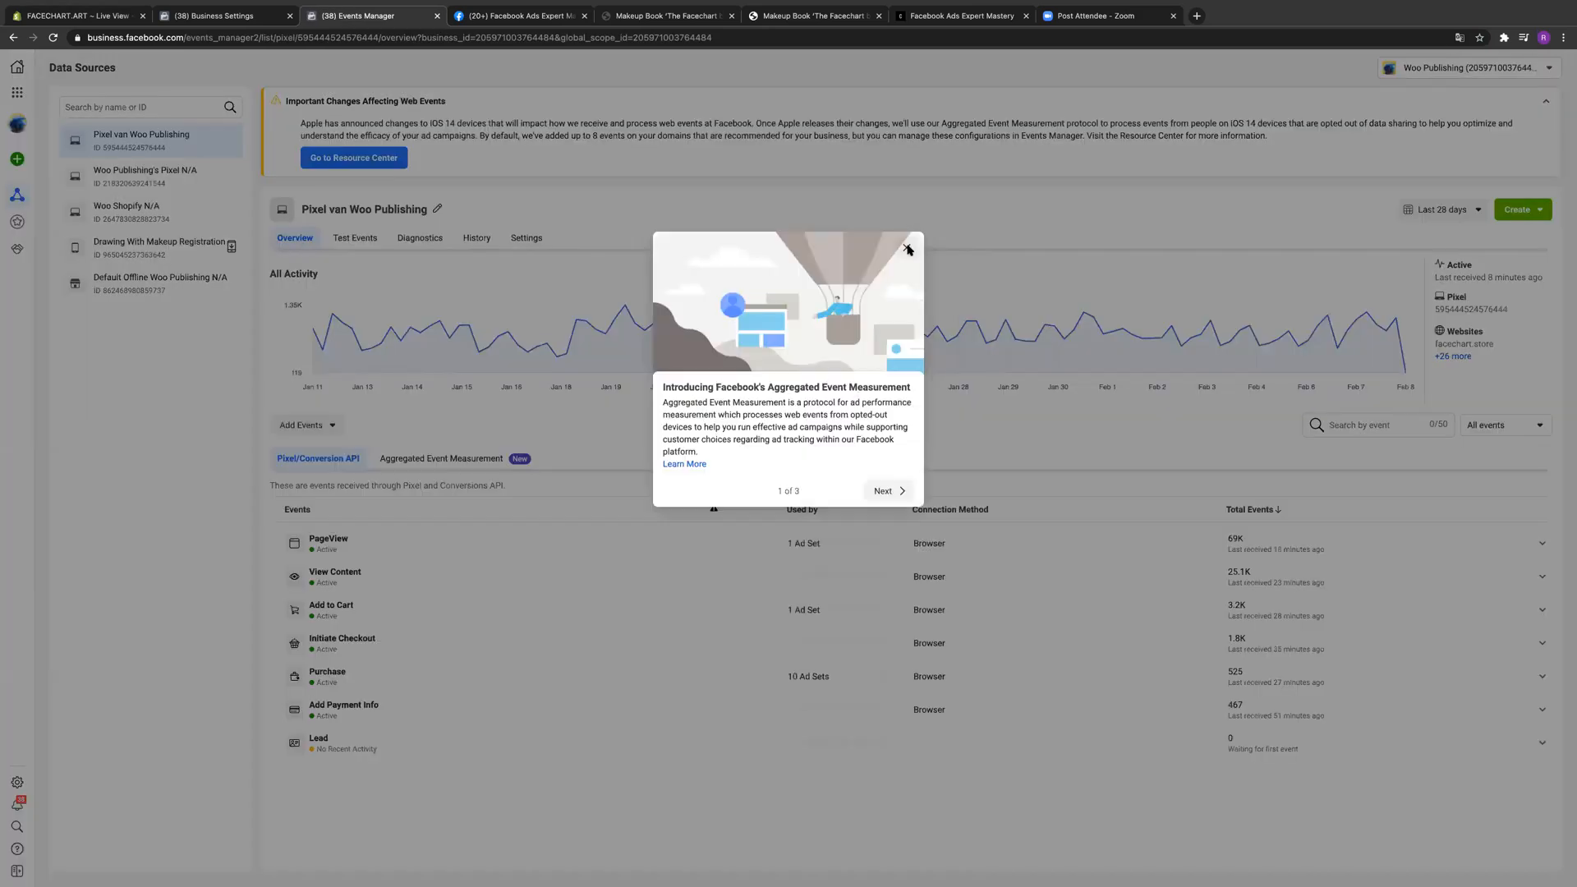
# Step: Dismiss the introduction and open Aggregated Event Measurement's web event configurations for domains
pyautogui.click(906, 248)
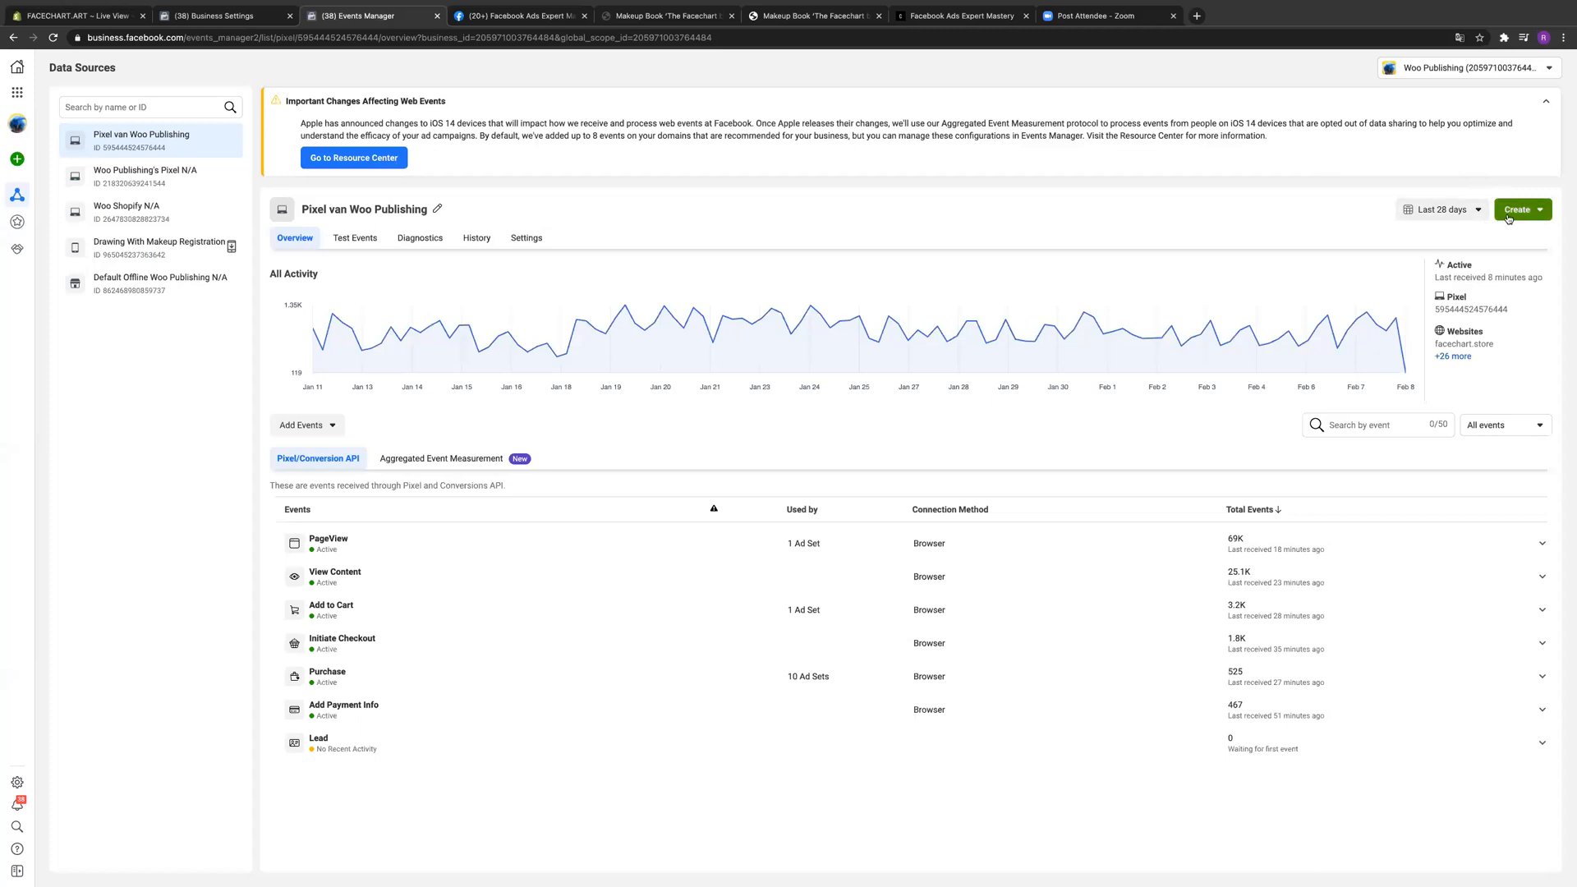
pyautogui.moveTo(382, 282)
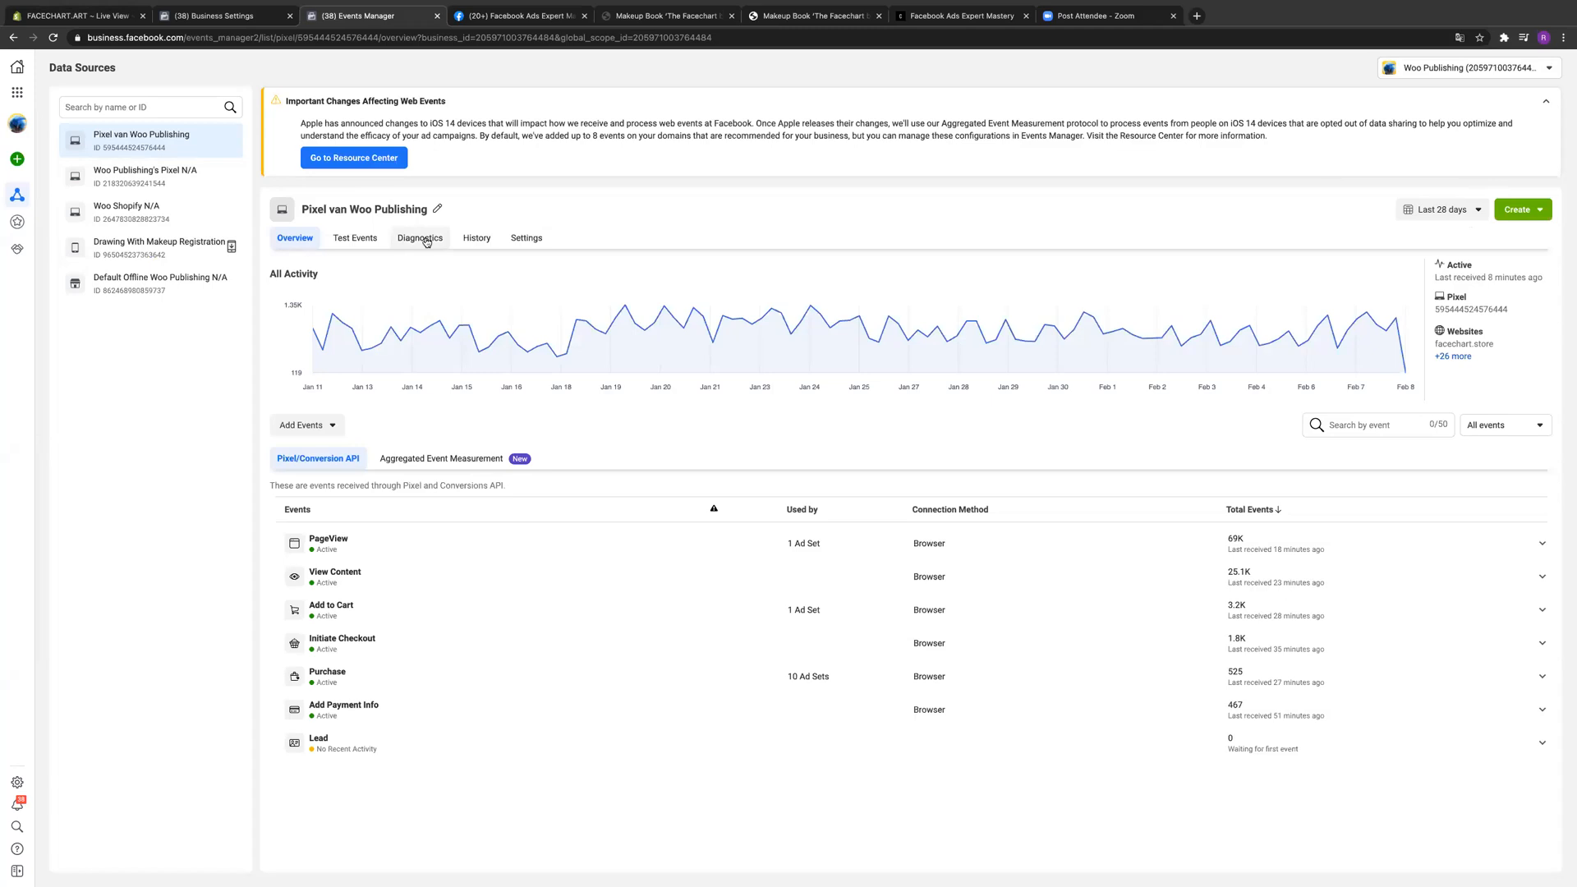
pyautogui.moveTo(441, 457)
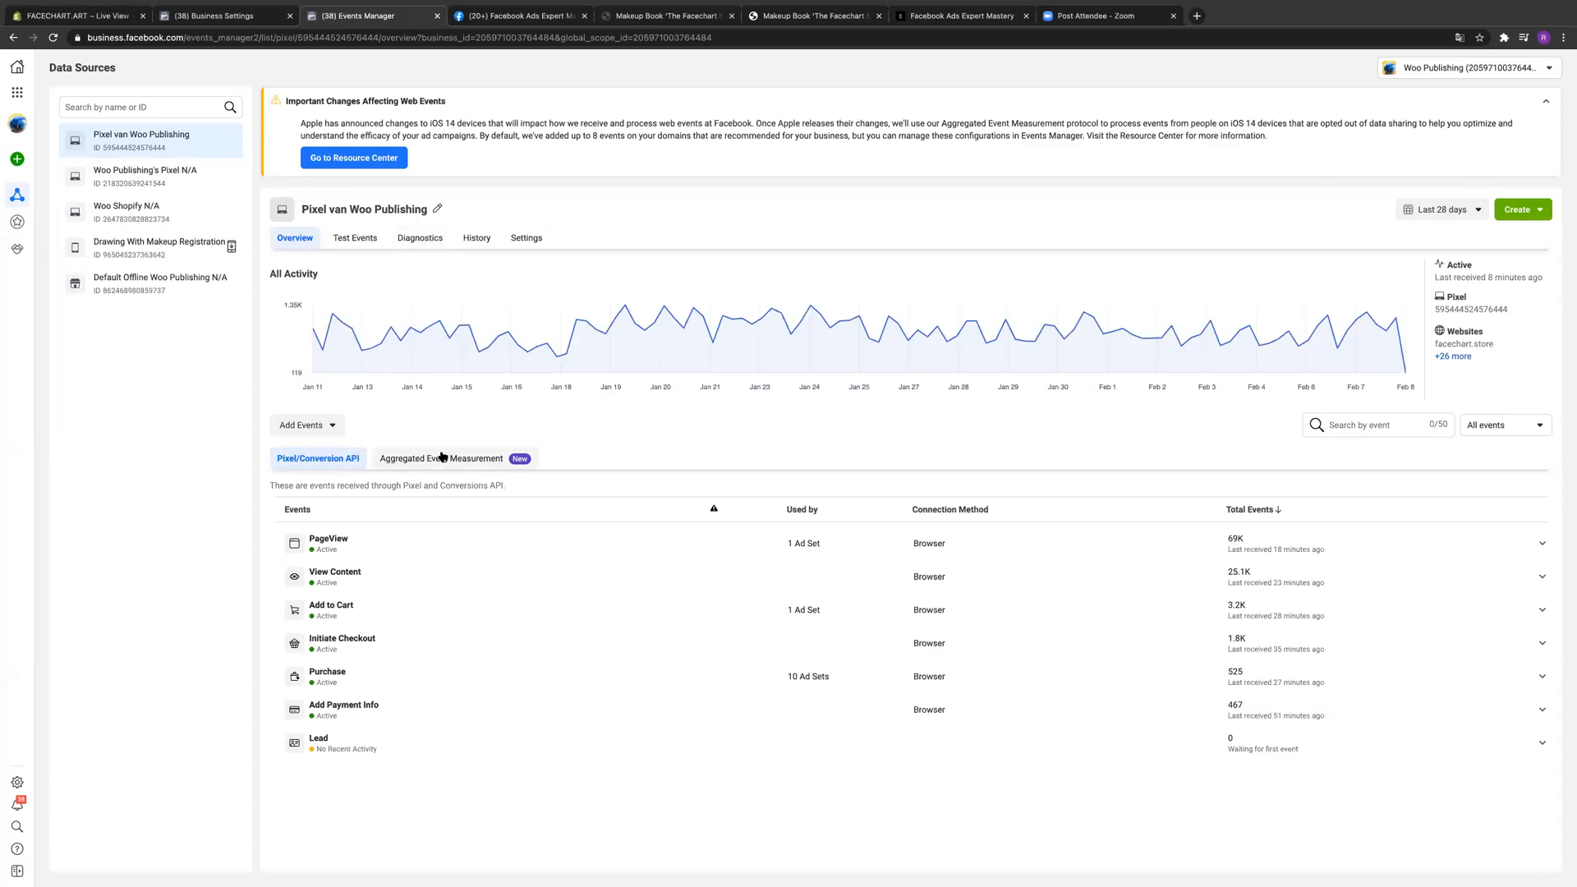
pyautogui.click(441, 459)
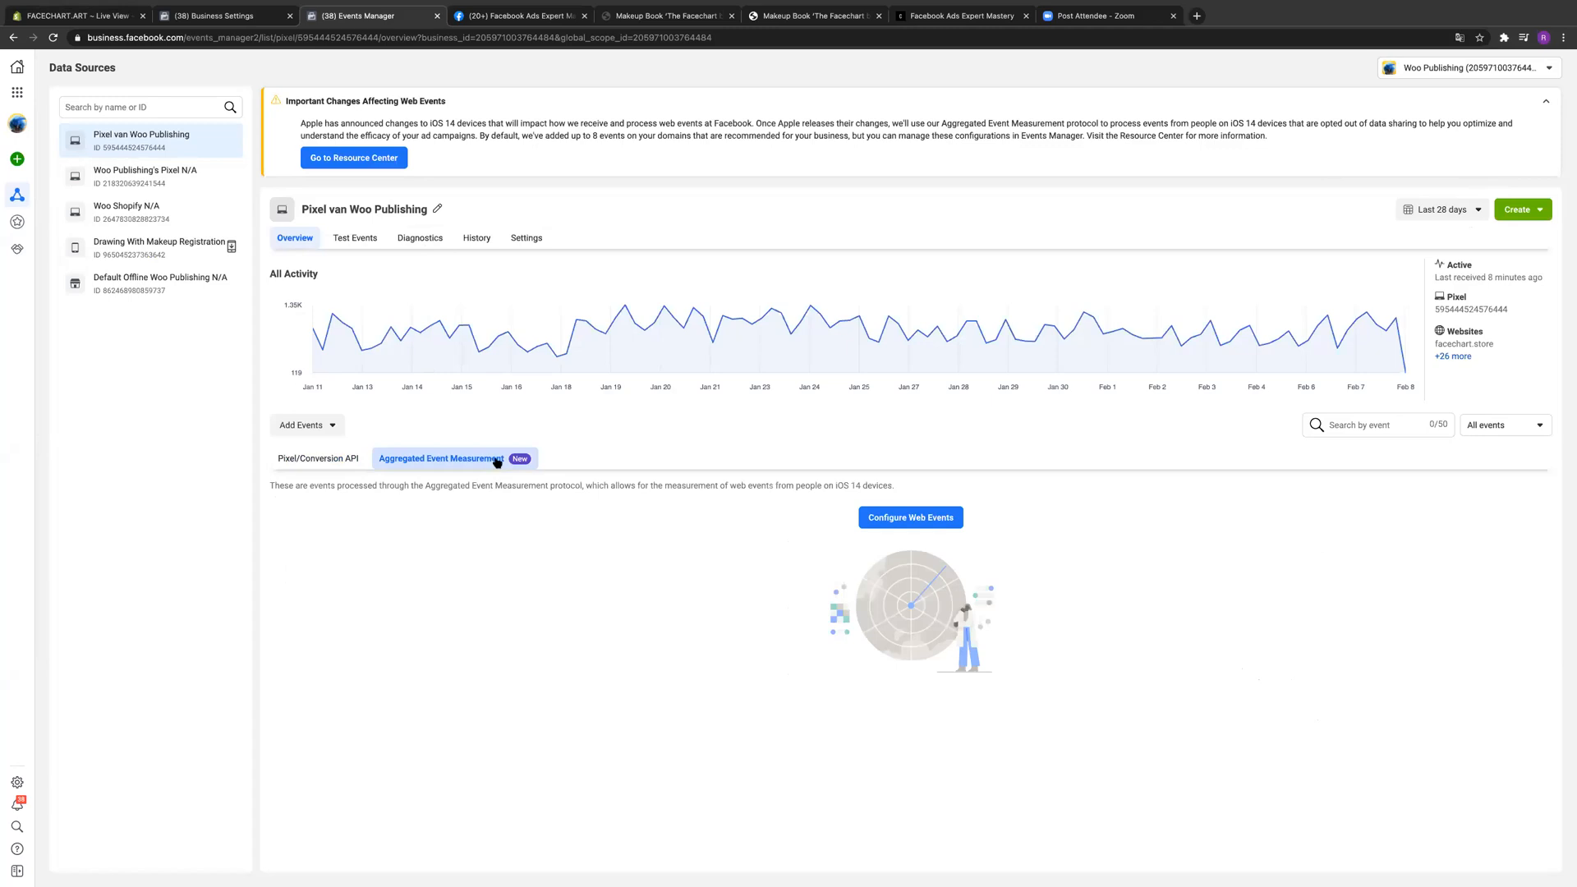
pyautogui.click(909, 516)
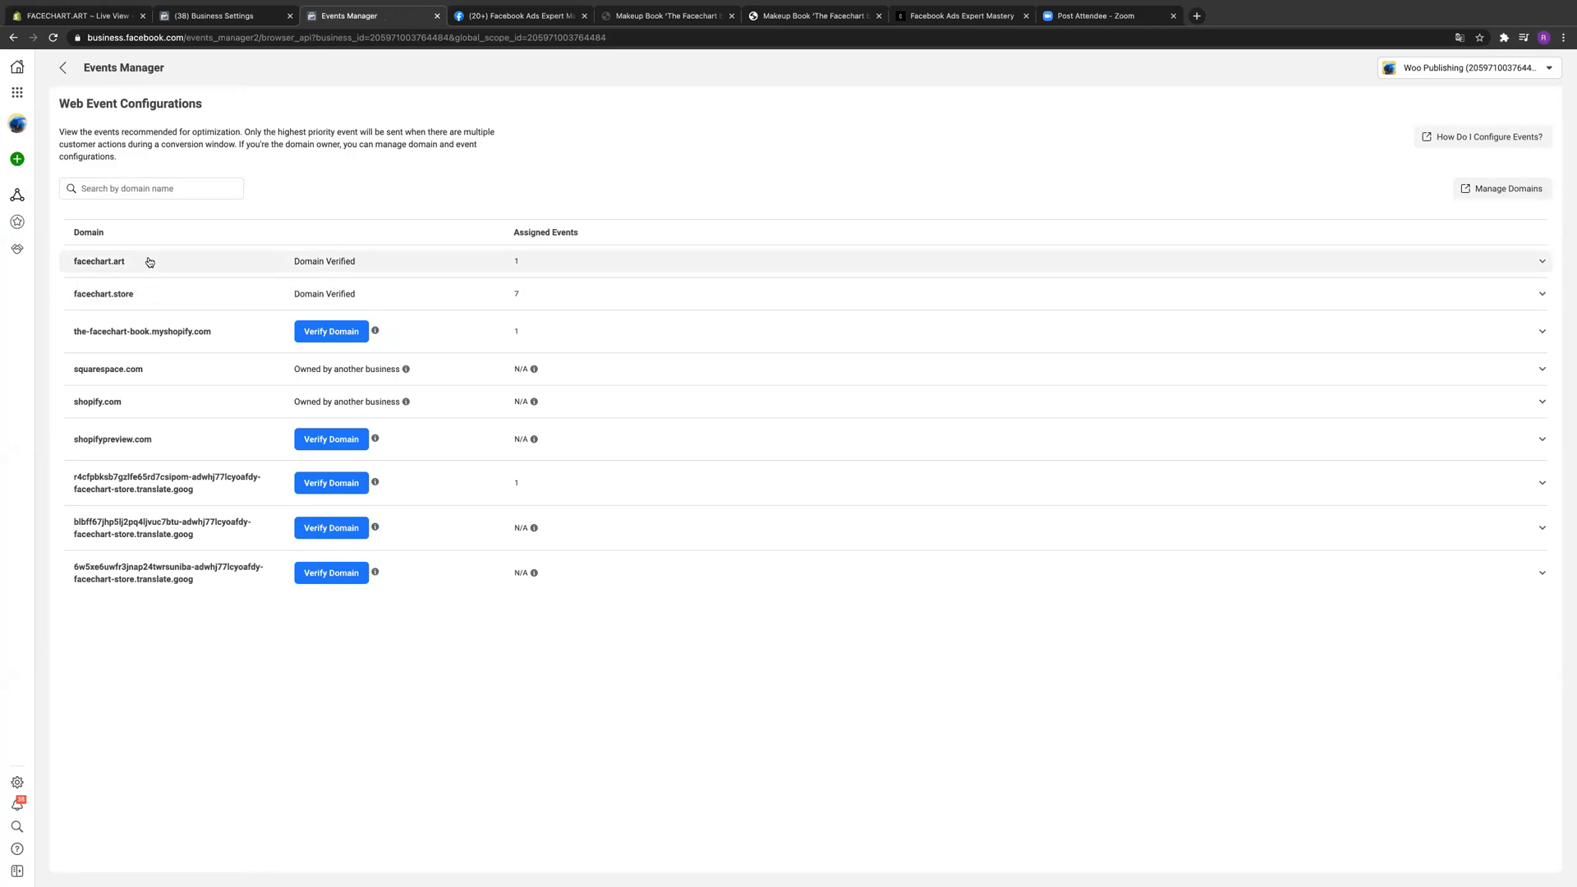
pyautogui.moveTo(144, 279)
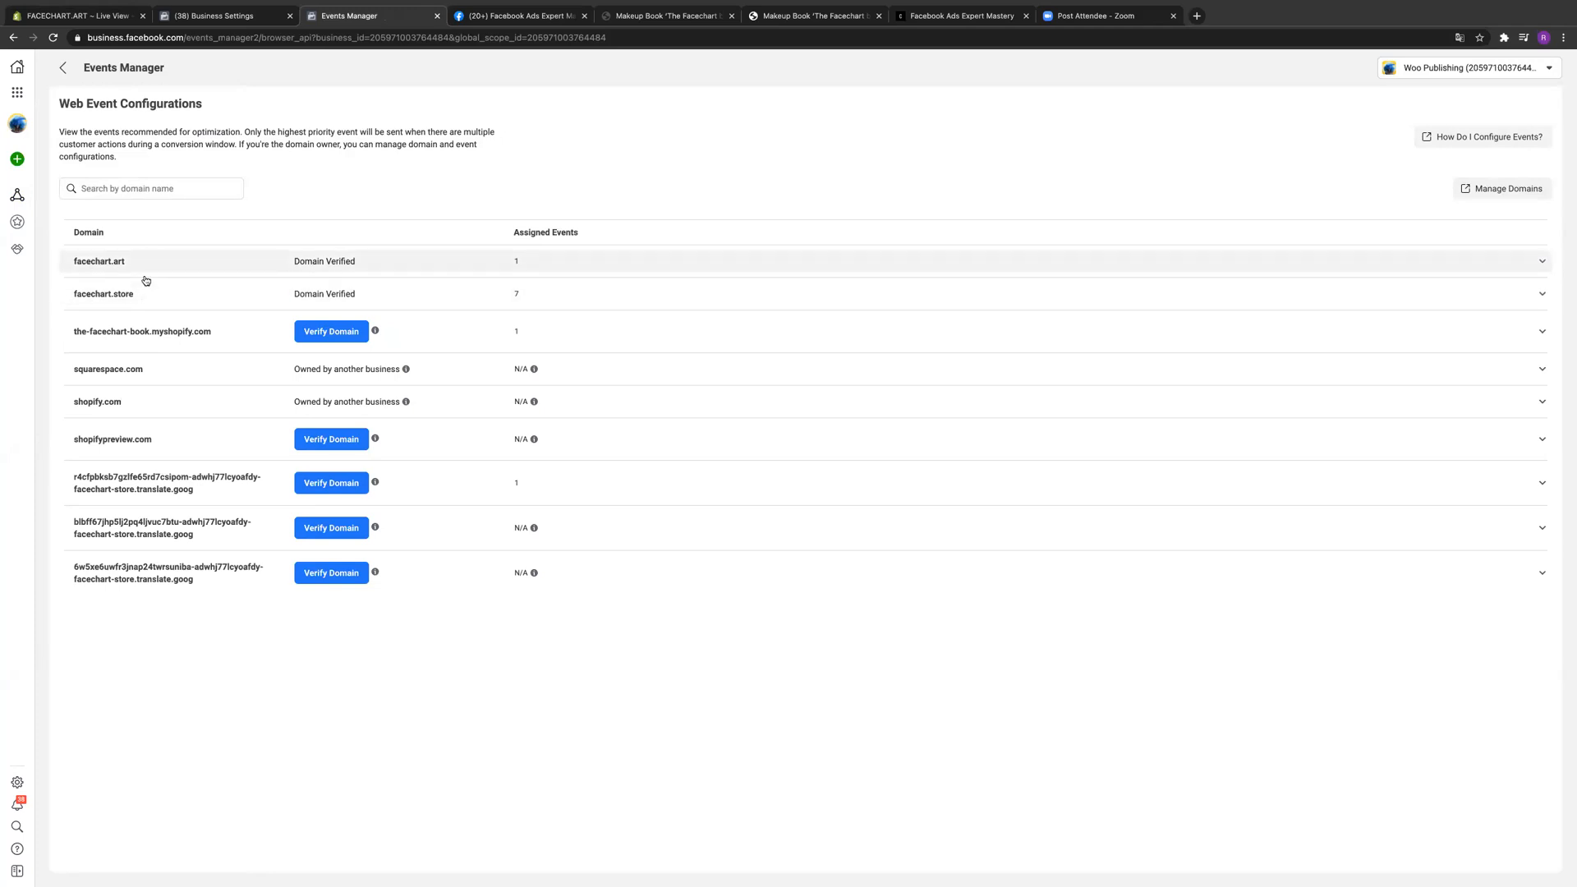
# Step: Expand facechart.art to reveal its View Content event
pyautogui.click(98, 260)
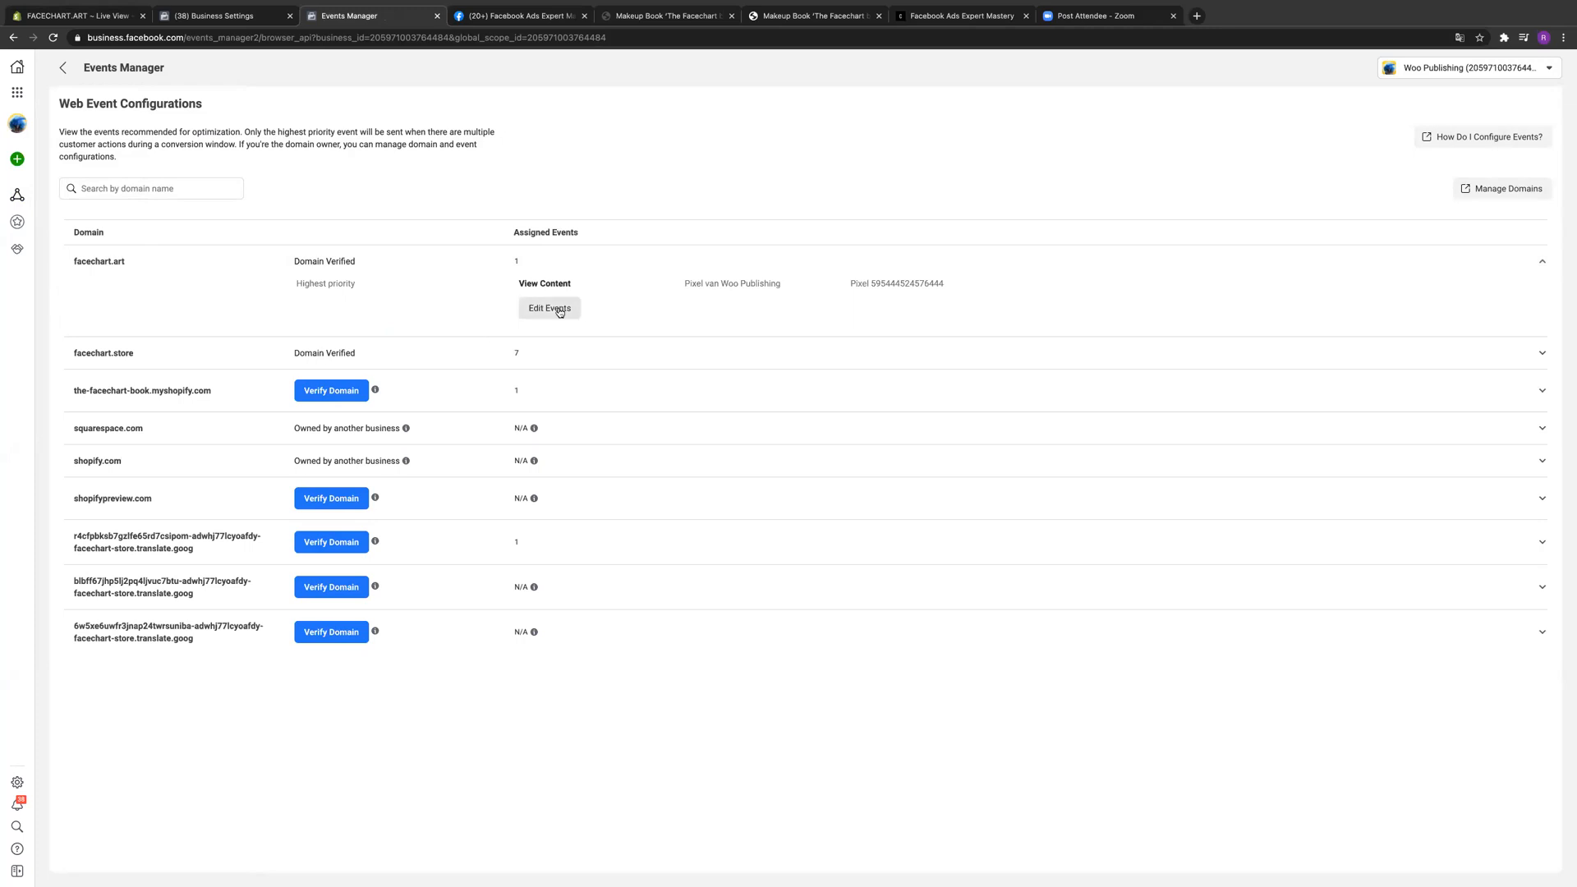
pyautogui.moveTo(444, 254)
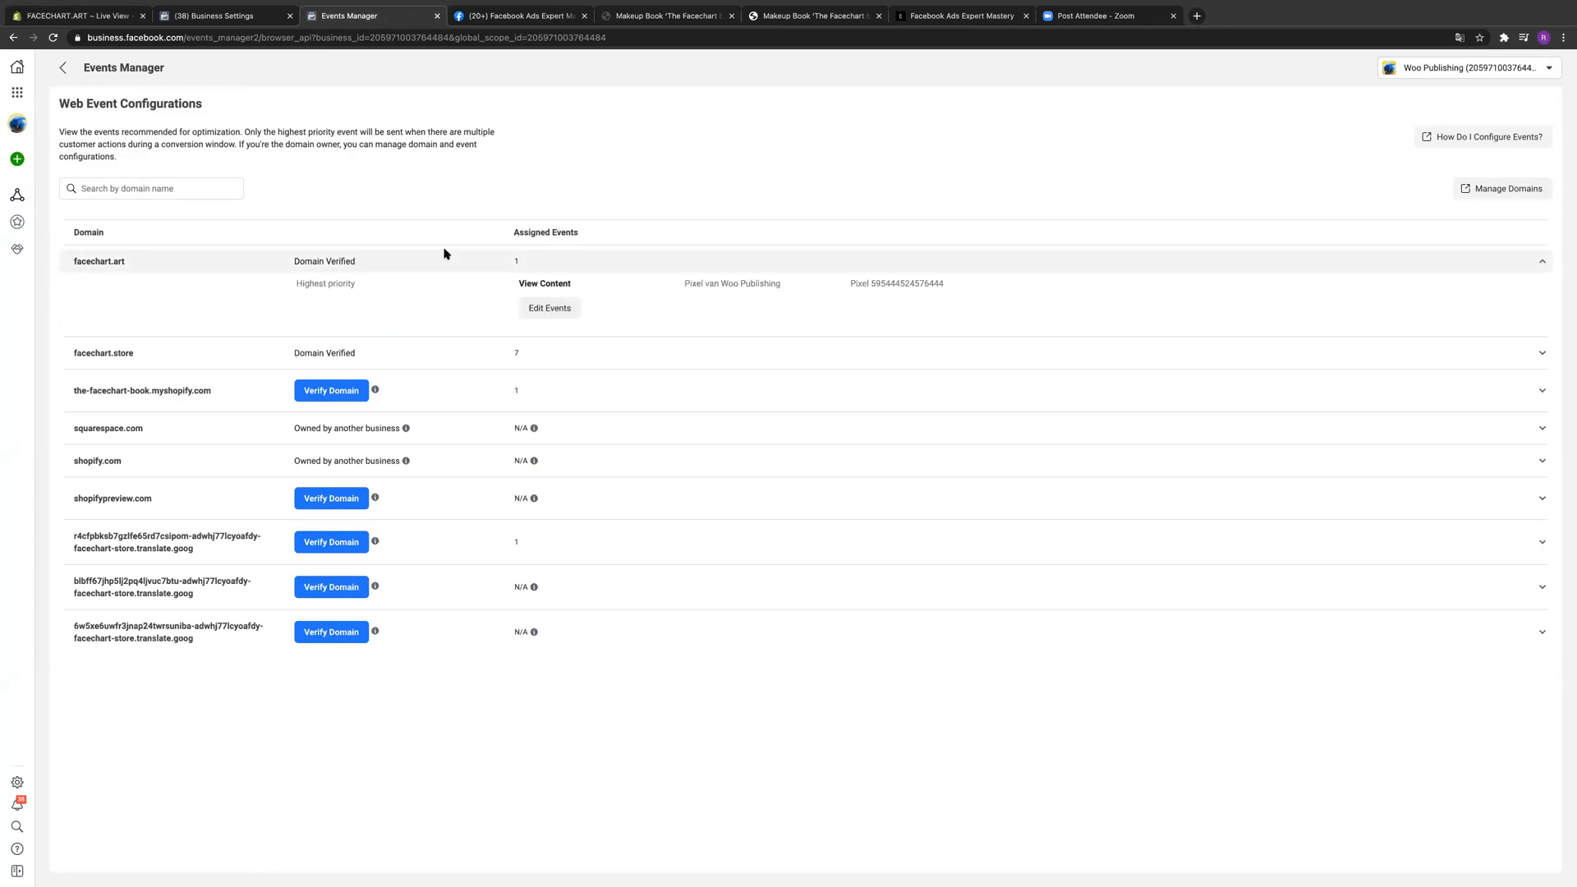
pyautogui.moveTo(542, 269)
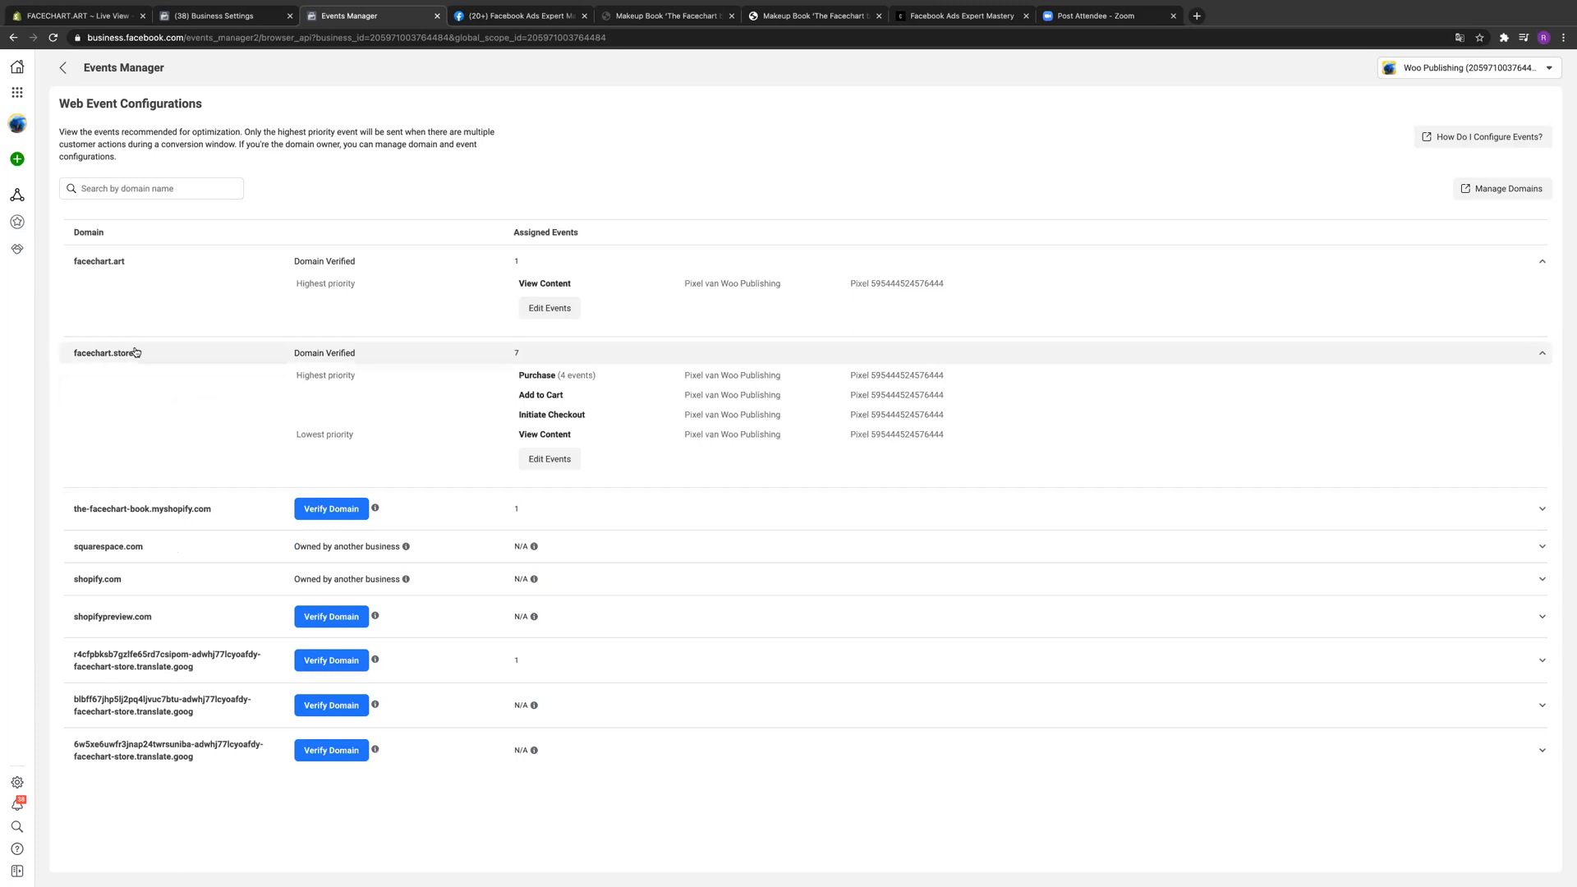
pyautogui.moveTo(617, 403)
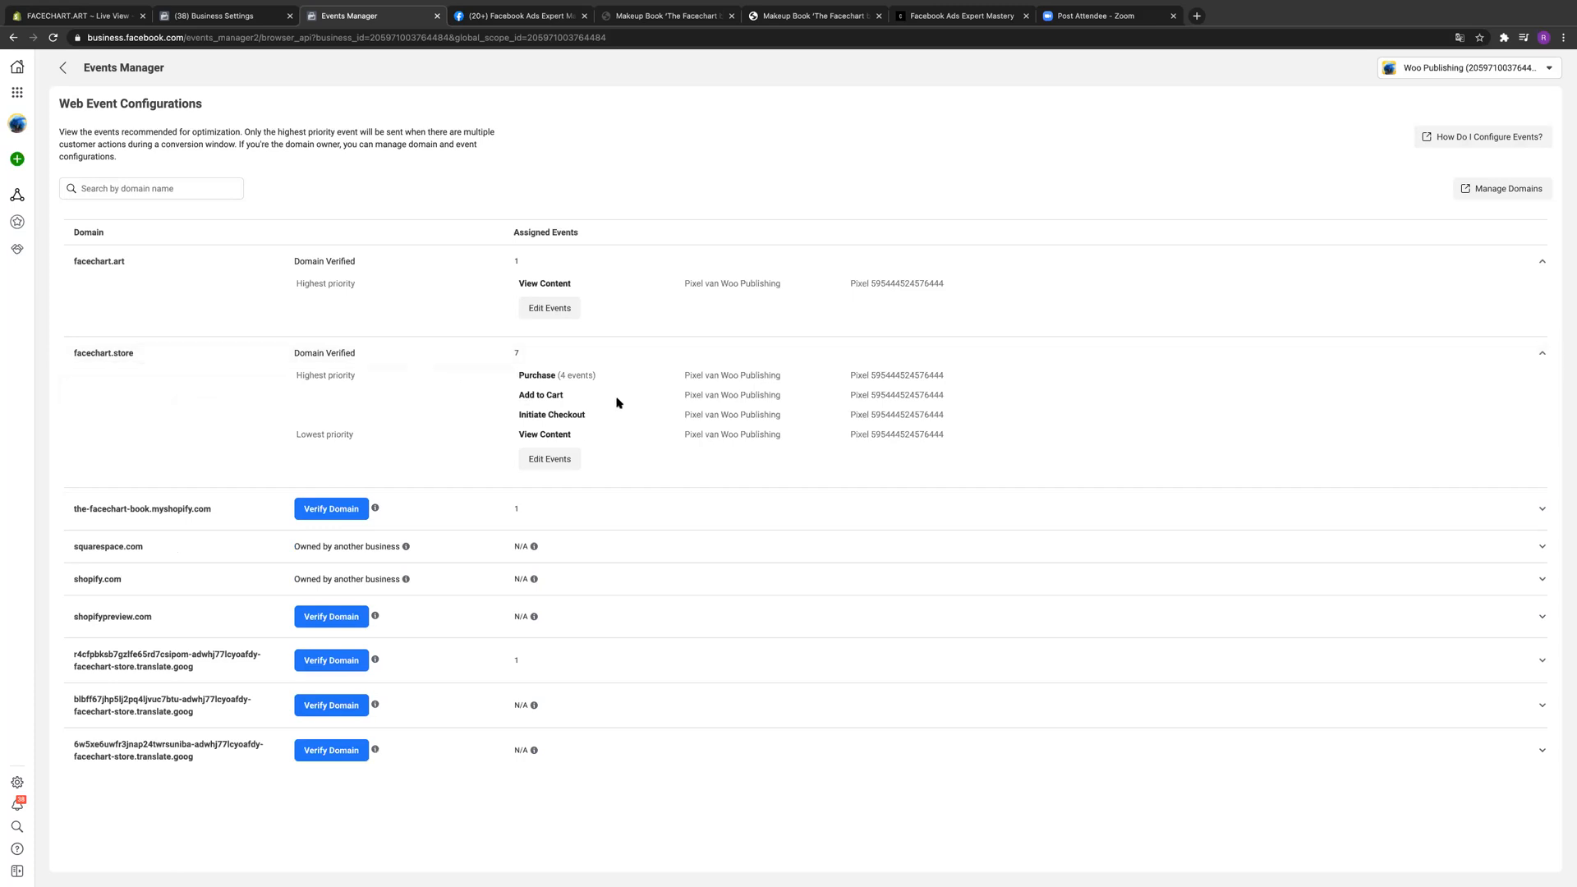
pyautogui.moveTo(637, 430)
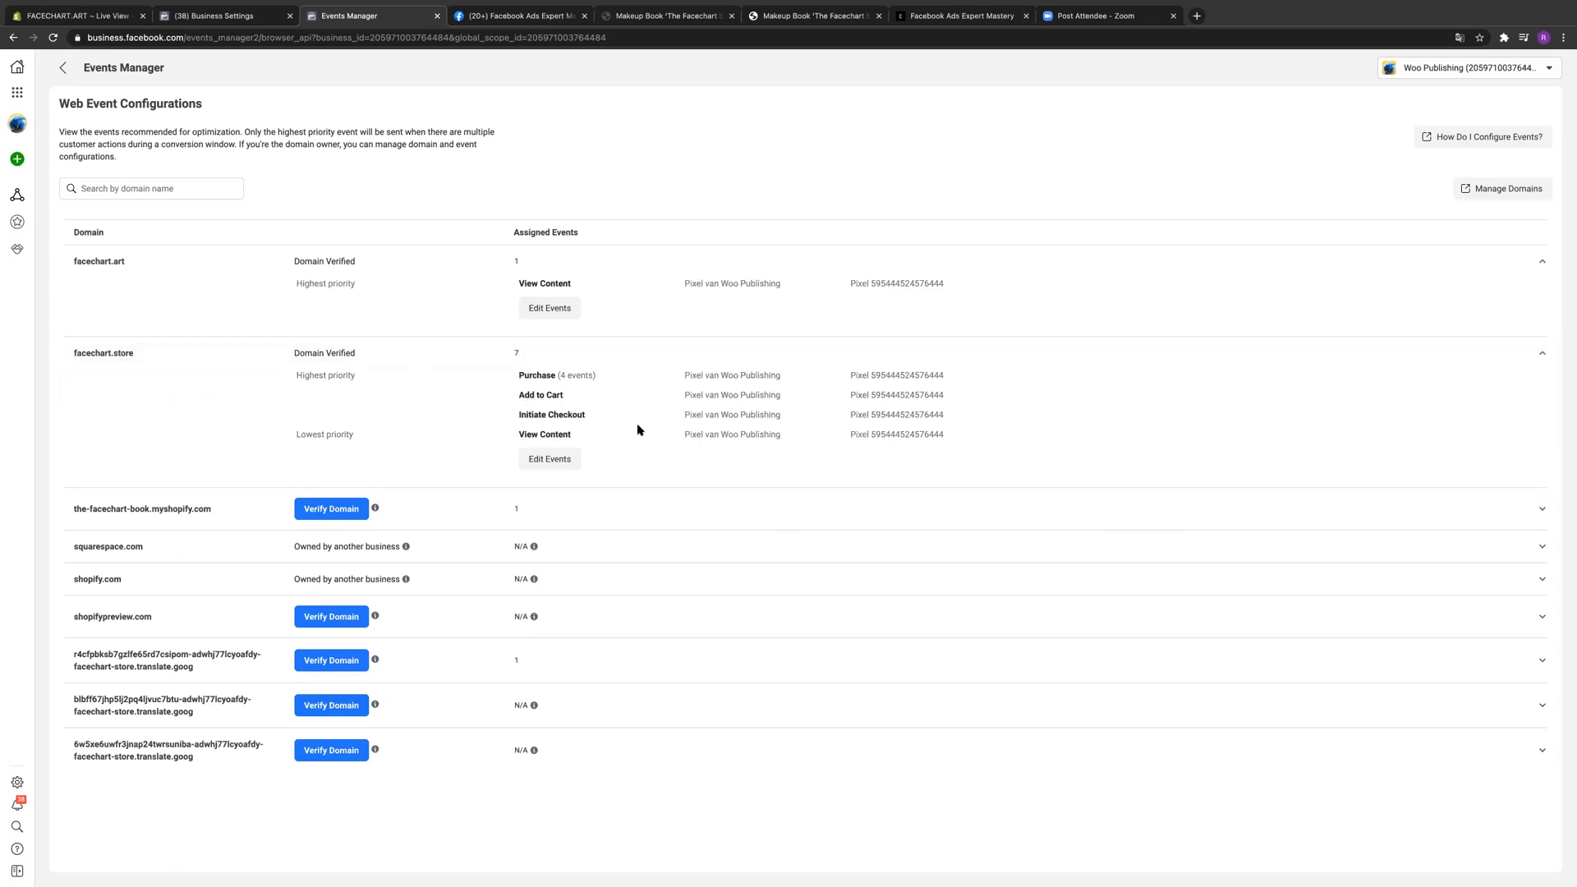